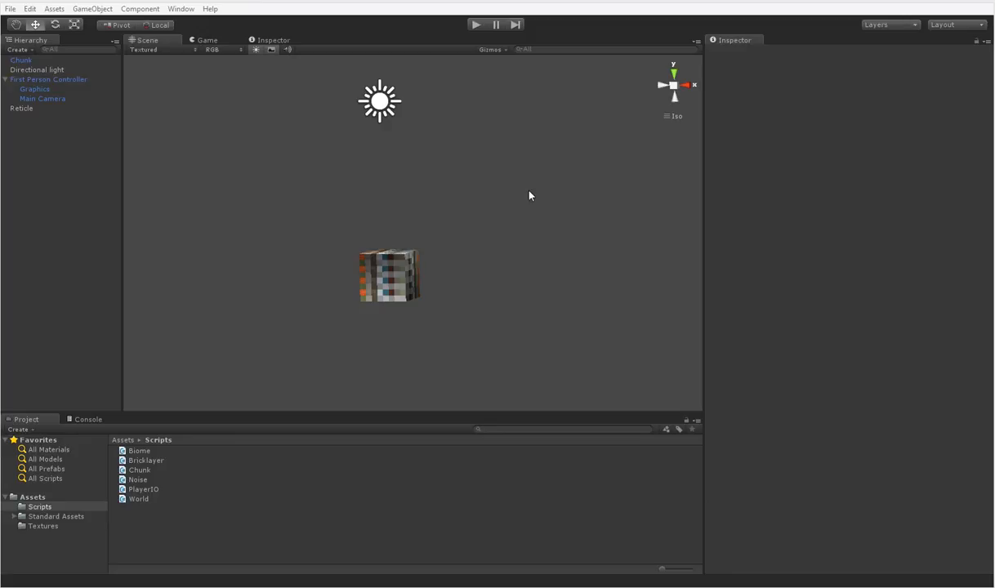
mouse_move(507, 248)
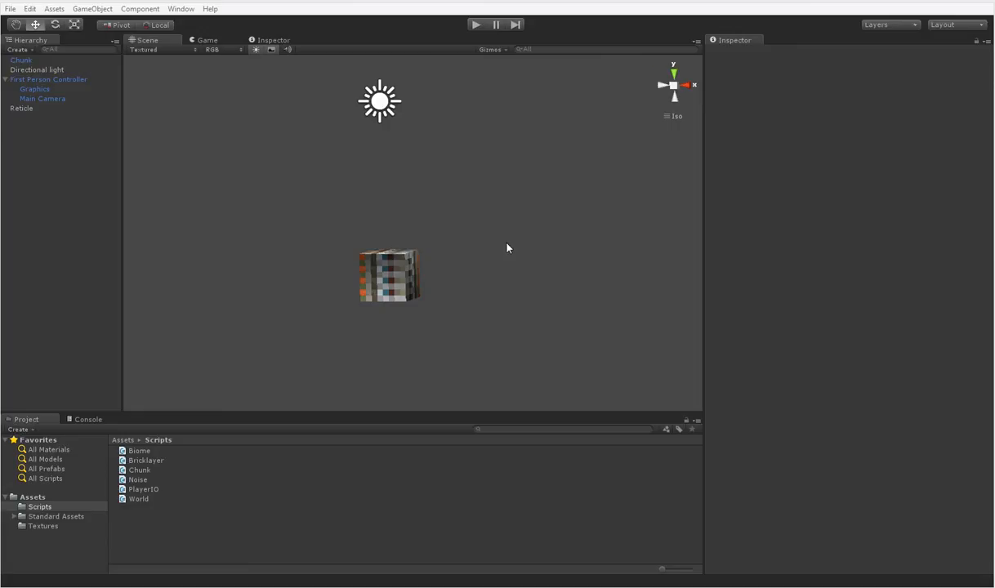
mouse_move(444, 261)
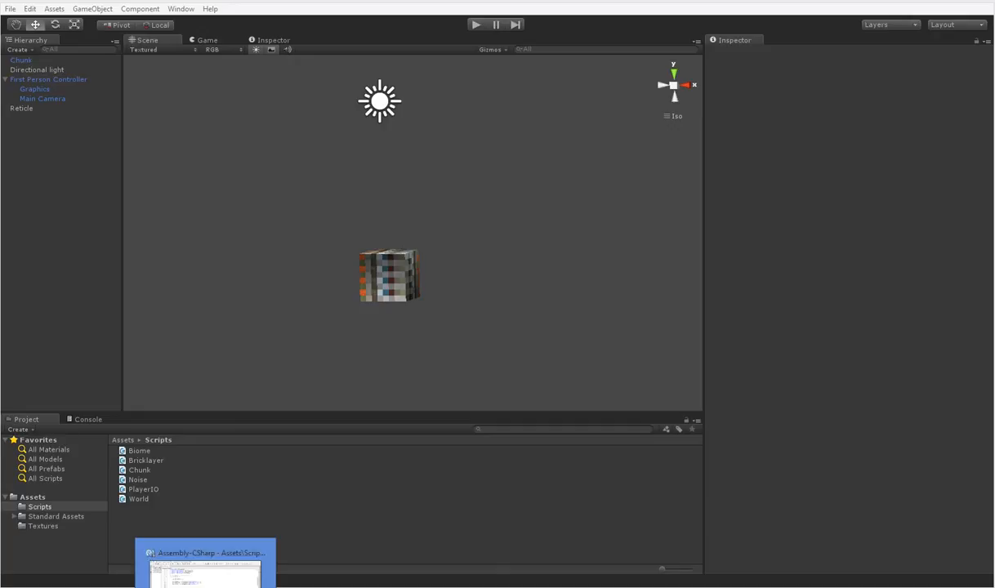
Bring Chunk.cs forward and read down through its mesh-building and GetByte code
left_click(204, 564)
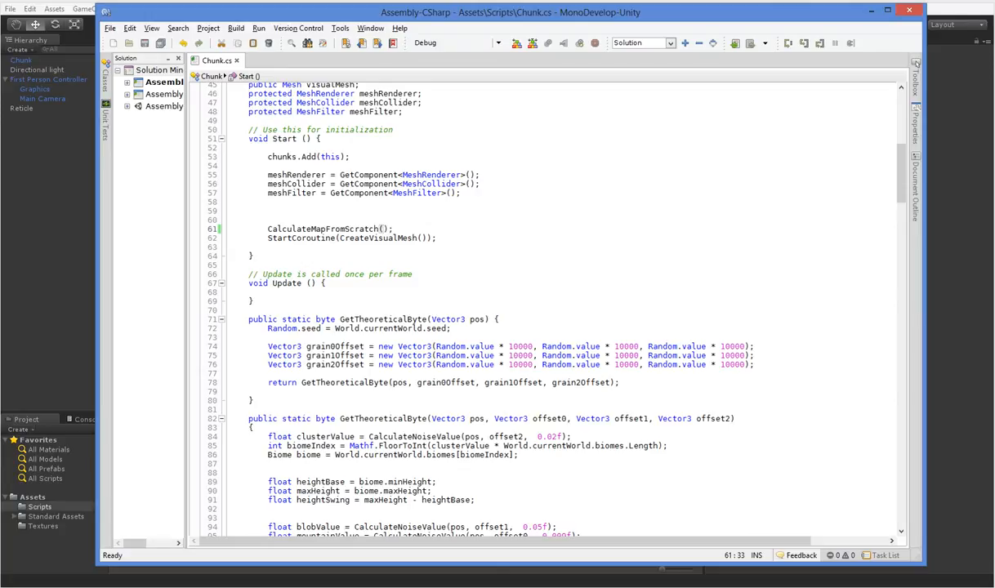
scroll("down", 3)
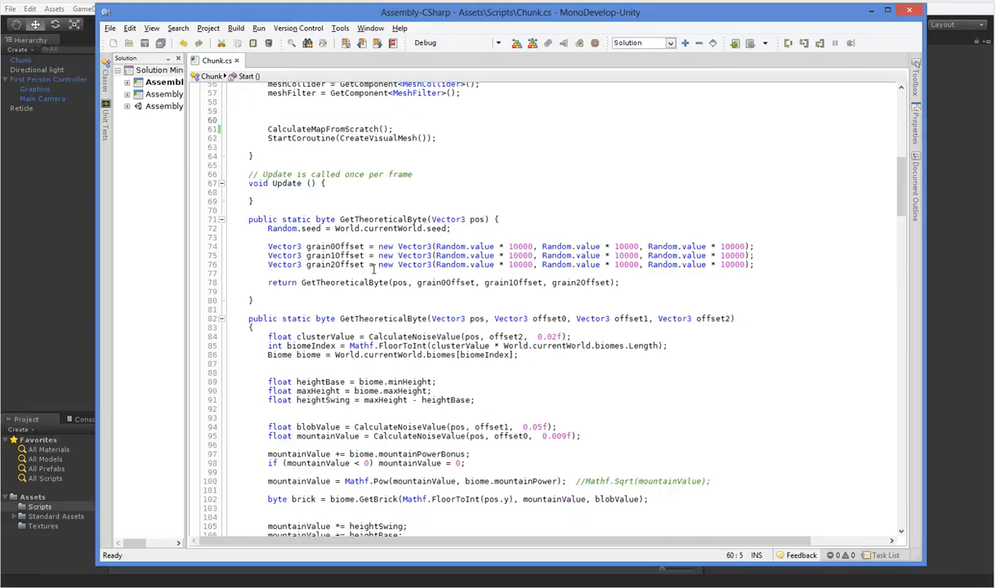
scroll("down", 3)
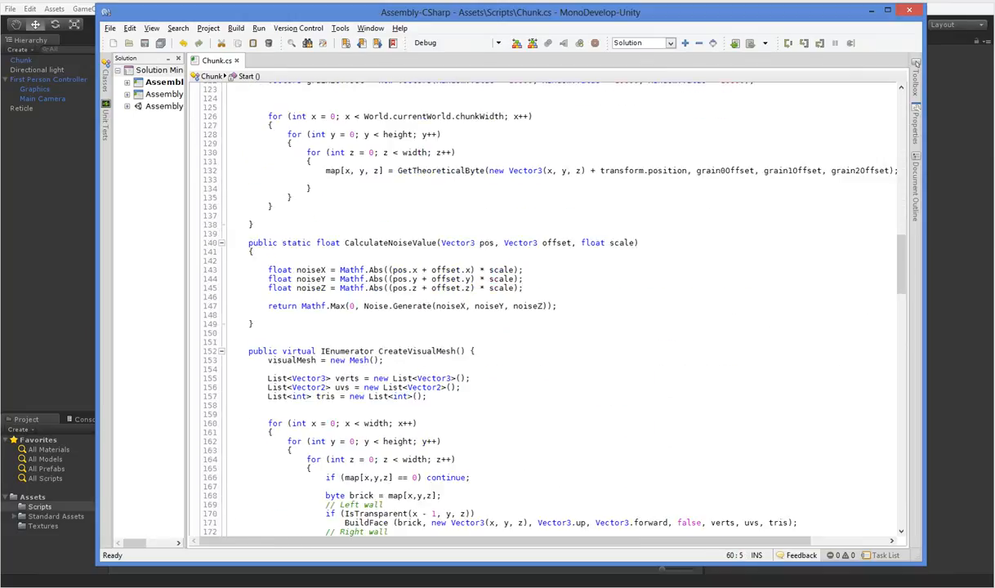
scroll("down", 3)
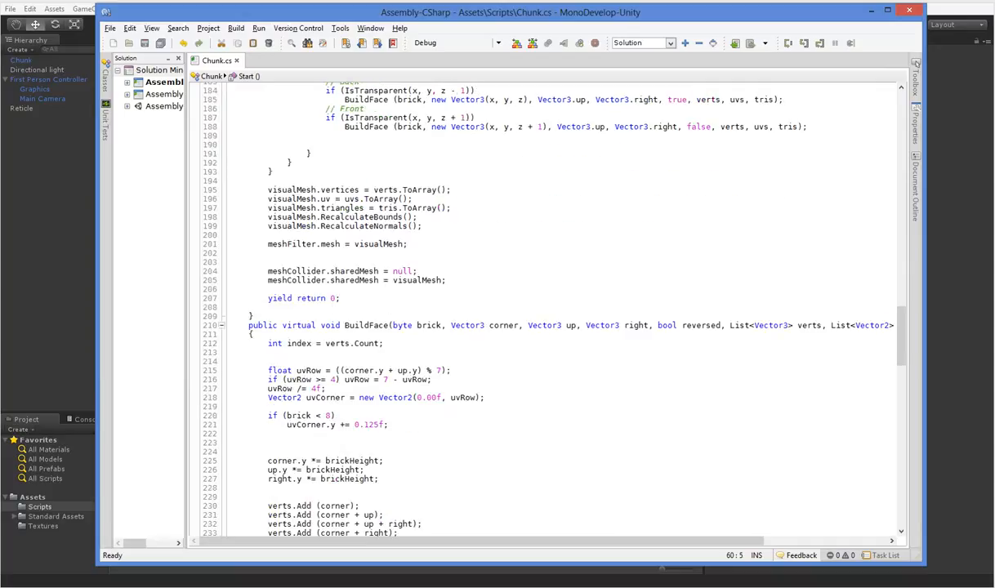
scroll("down", 3)
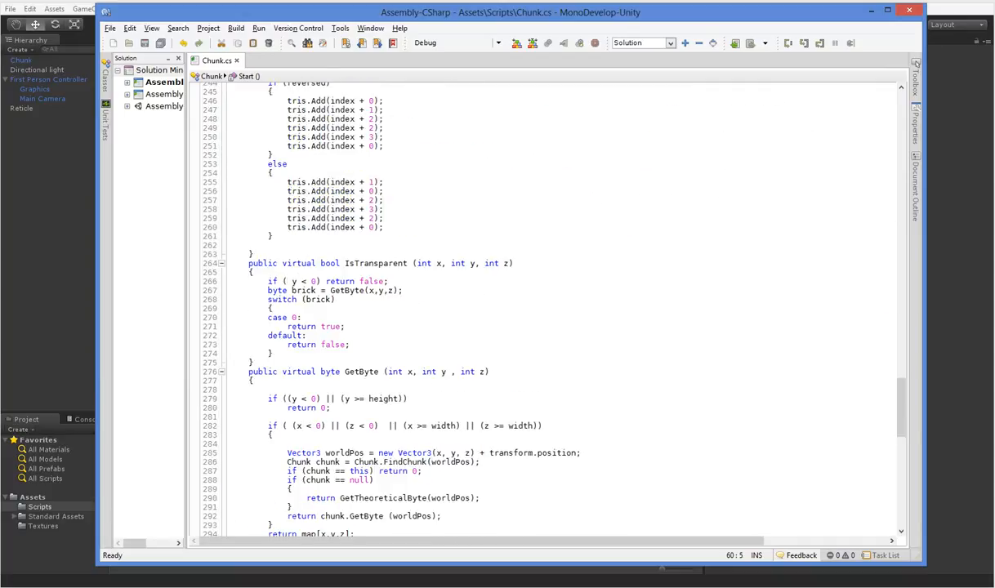
scroll("down", 3)
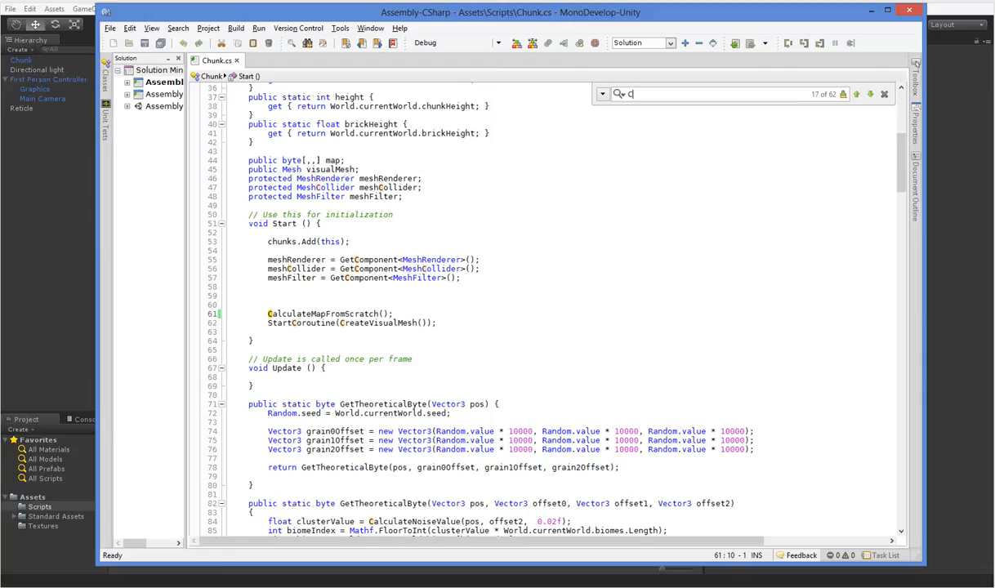
Find CreateVisualMesh and take its IEnumerator return type for CalculateMapFromScratch
type("CreateVosia")
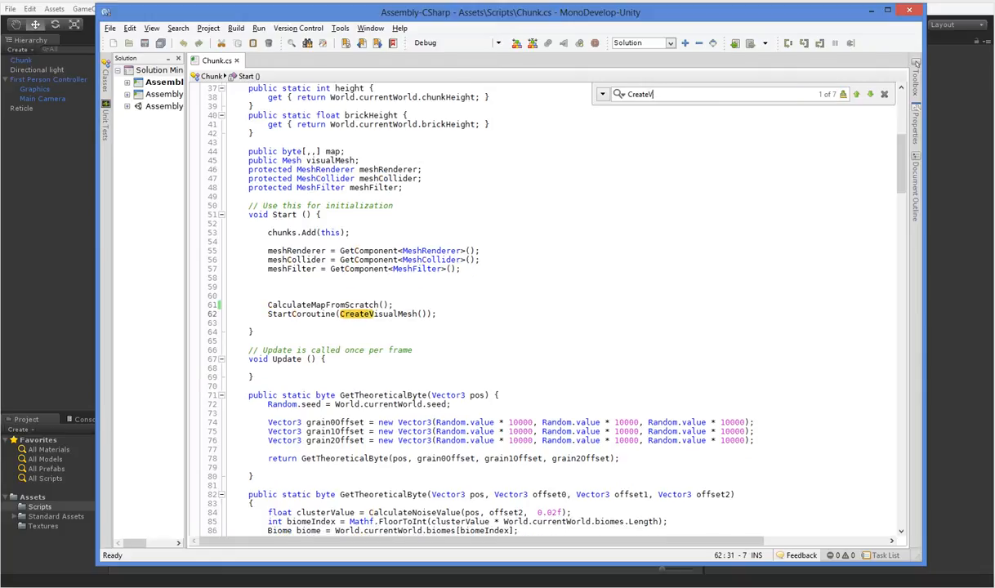
type("isualMesh")
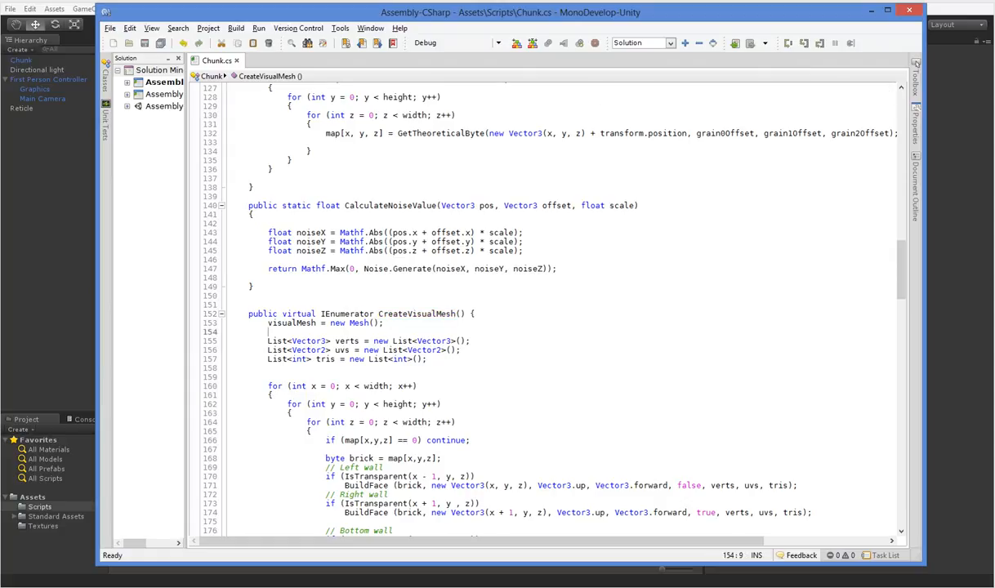
double_click(347, 314)
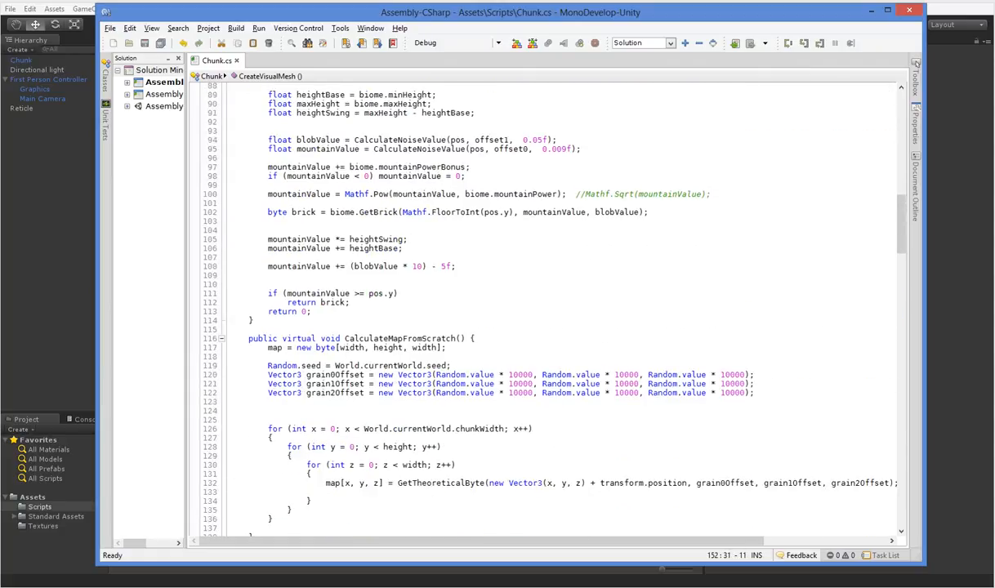
End CalculateMapFromScratch with CreateVisualMesh(); and yield return 0;, then save
scroll("down", 3)
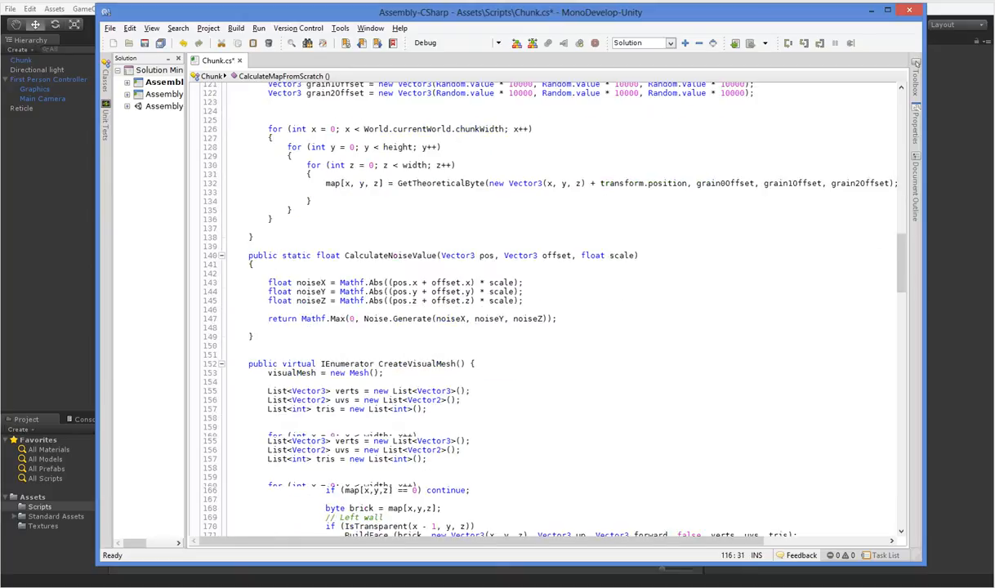
scroll("down", 3)
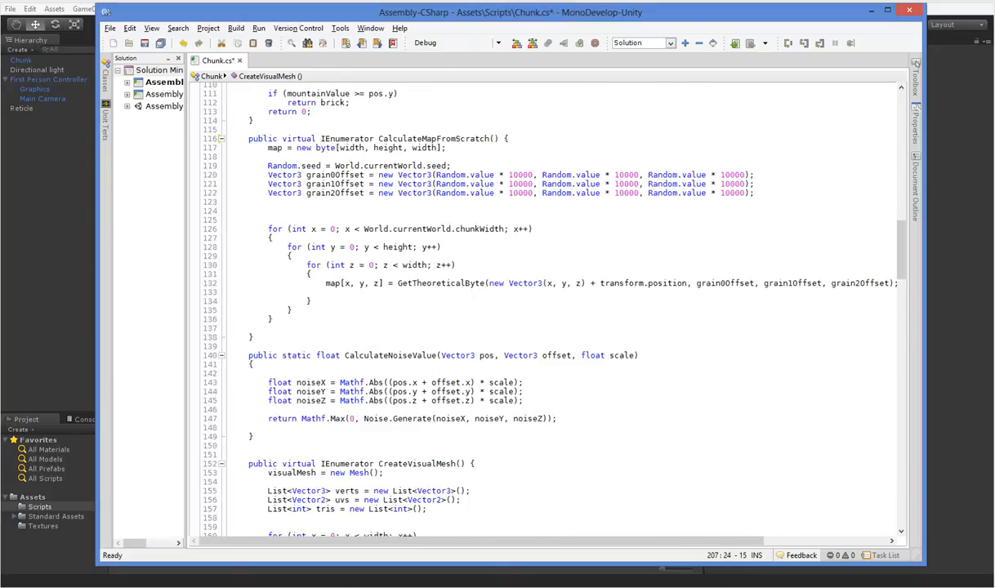
type("yield return 0;")
left_click(361, 463)
type("void")
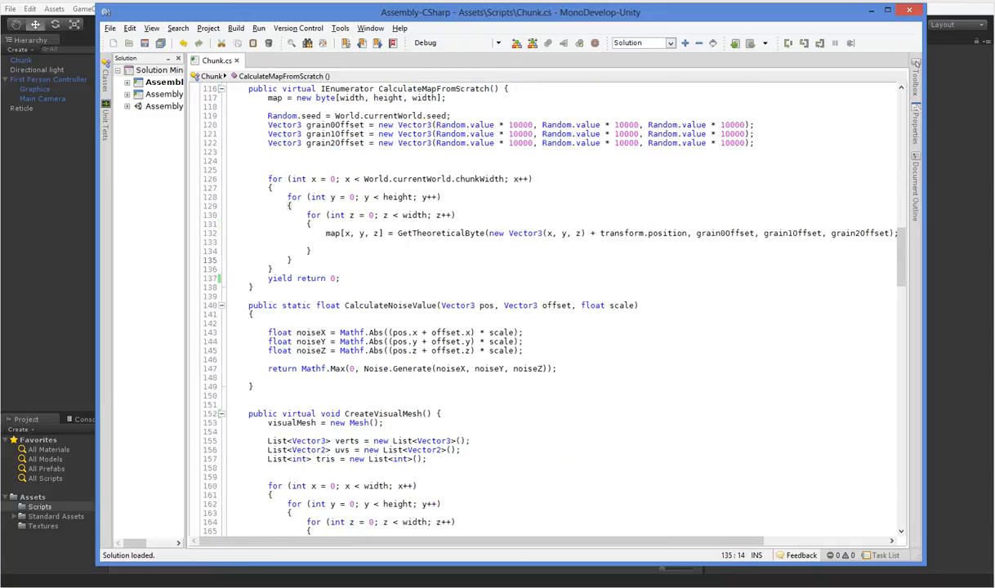
type("CreateVisualMesh();")
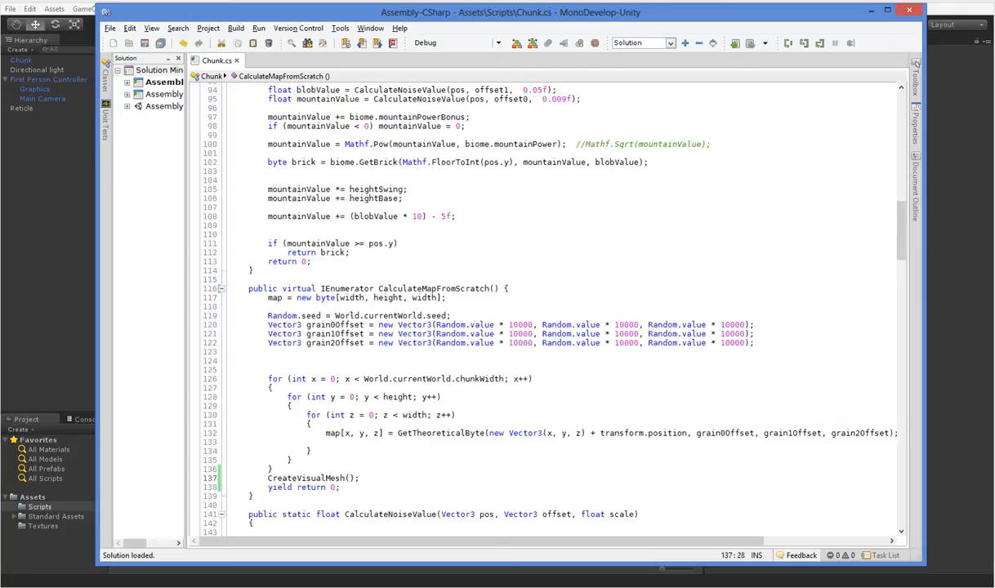
scroll("up", 3)
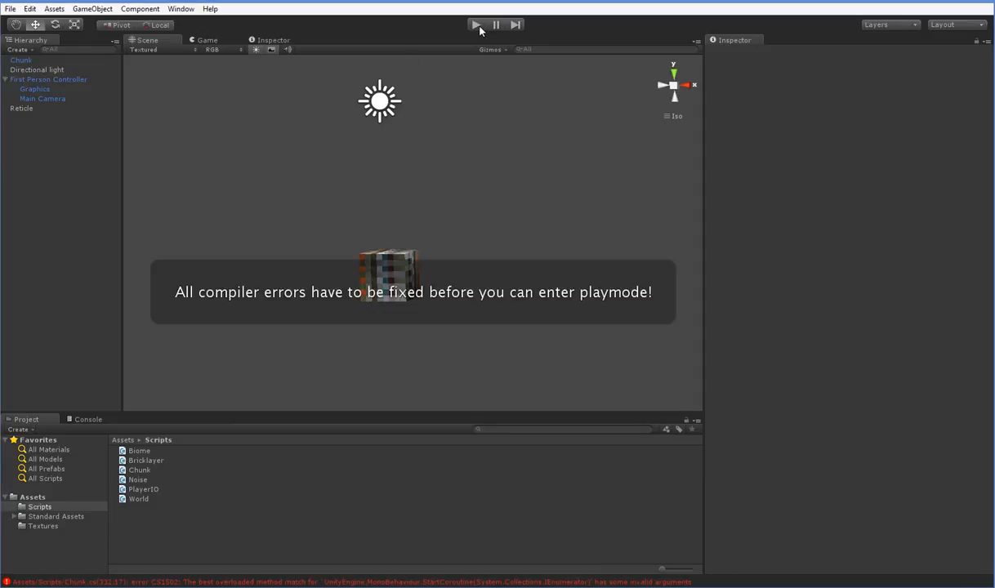
Attempt play mode and show the console's Chunk.cs compiler errors
left_click(88, 419)
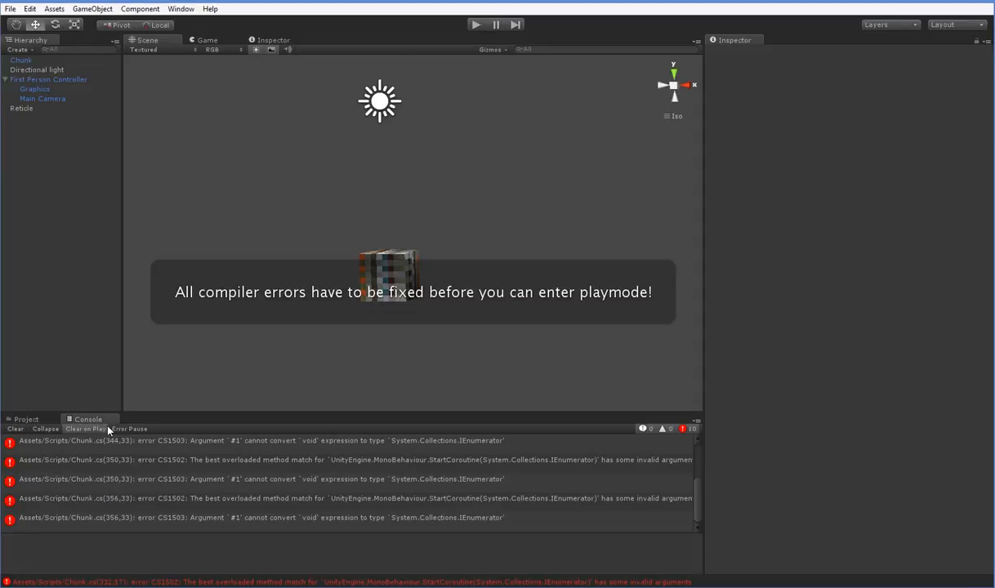
left_click(245, 443)
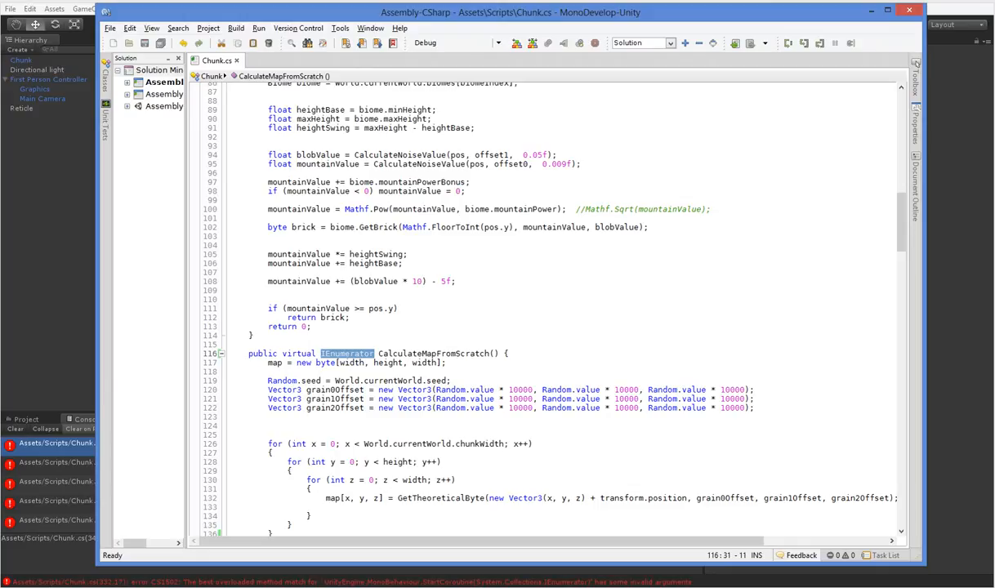
Revise the yield return at the end of CalculateMapFromScratch, save, and return to Unity
scroll("down", 3)
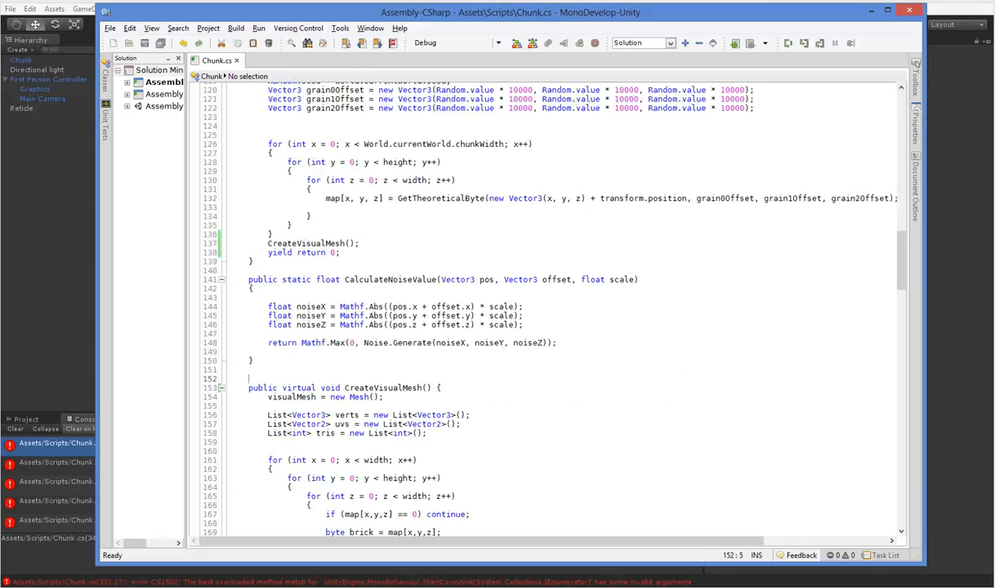
scroll("down", 3)
type("IEnumerator")
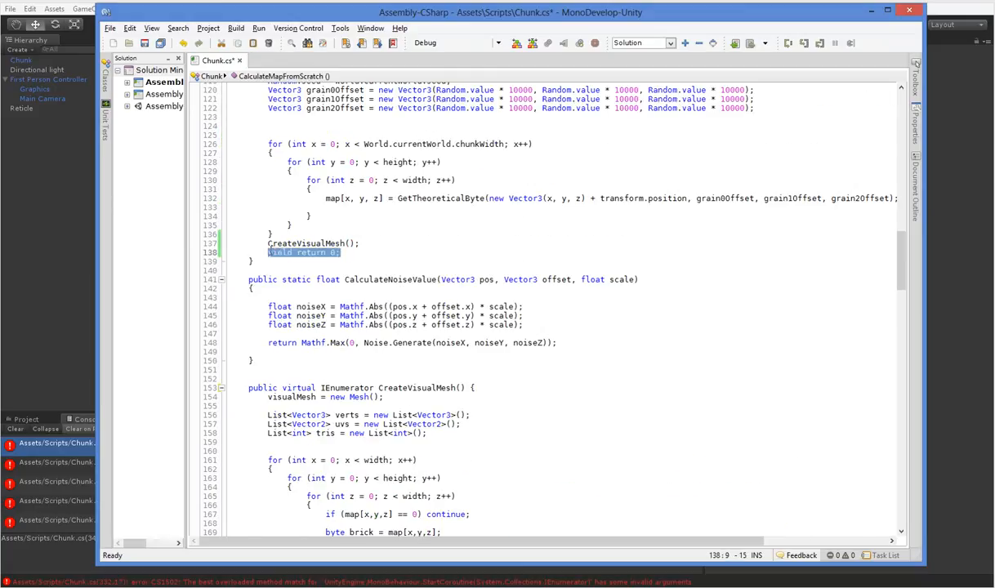
scroll("down", 3)
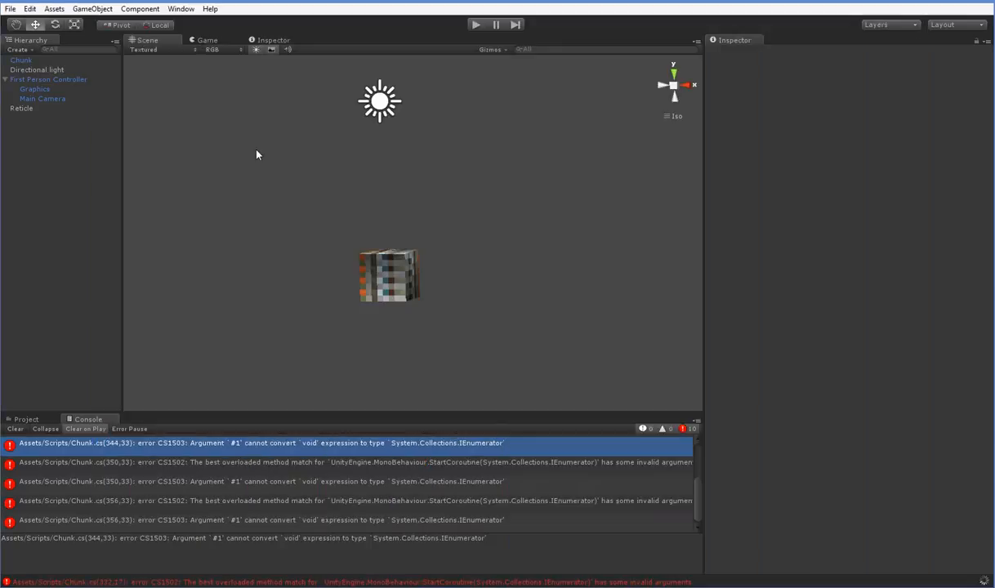
Run the scene spawning Chunk clones and show the original Chunk's Inspector in Debug mode
left_click(477, 24)
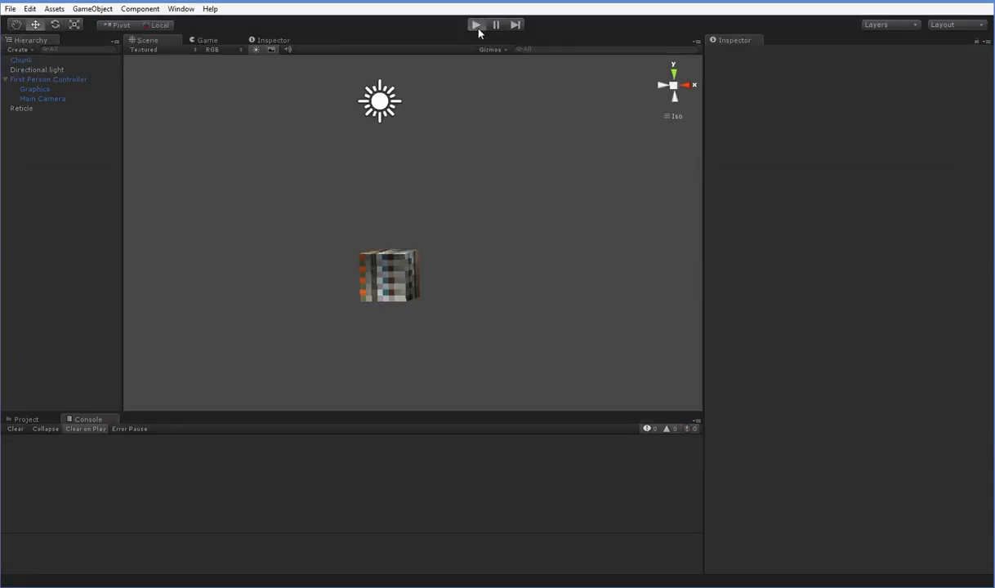
left_click(476, 24)
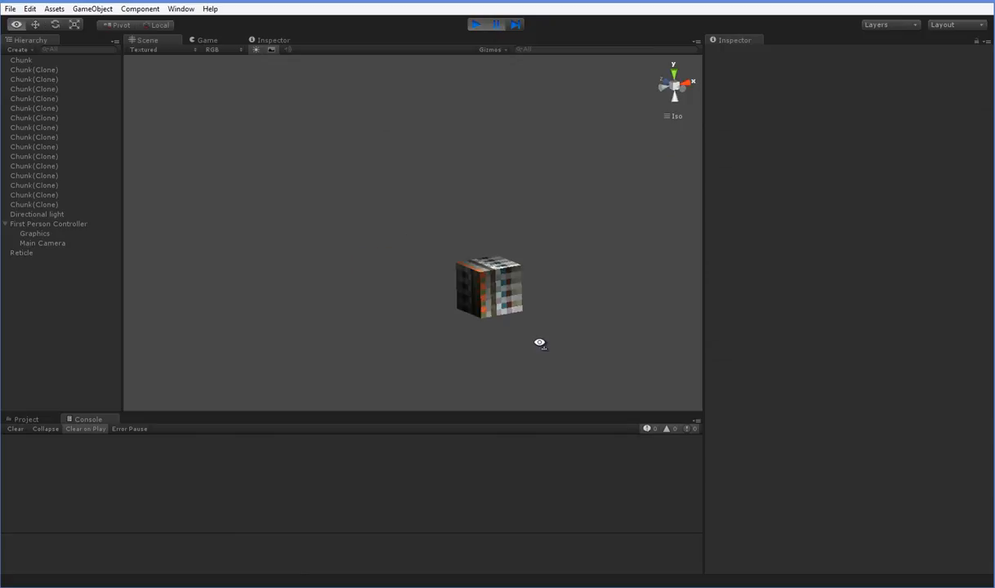
left_click(21, 59)
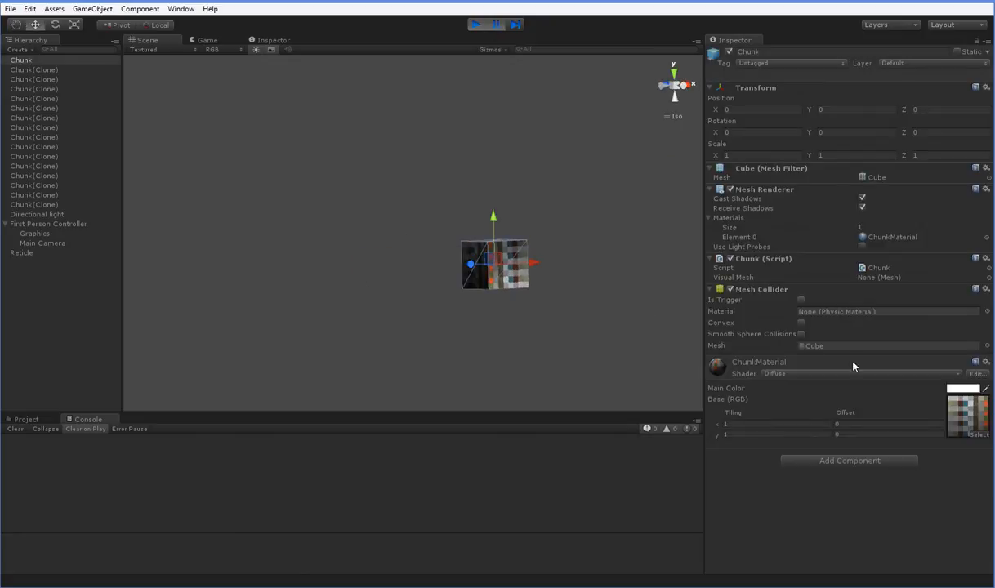
mouse_move(833, 310)
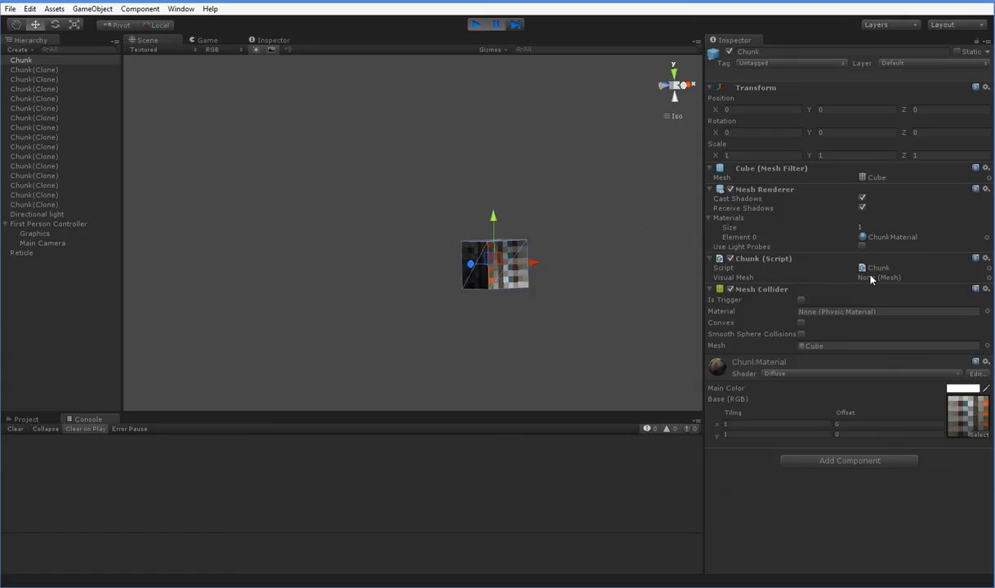
left_click(976, 51)
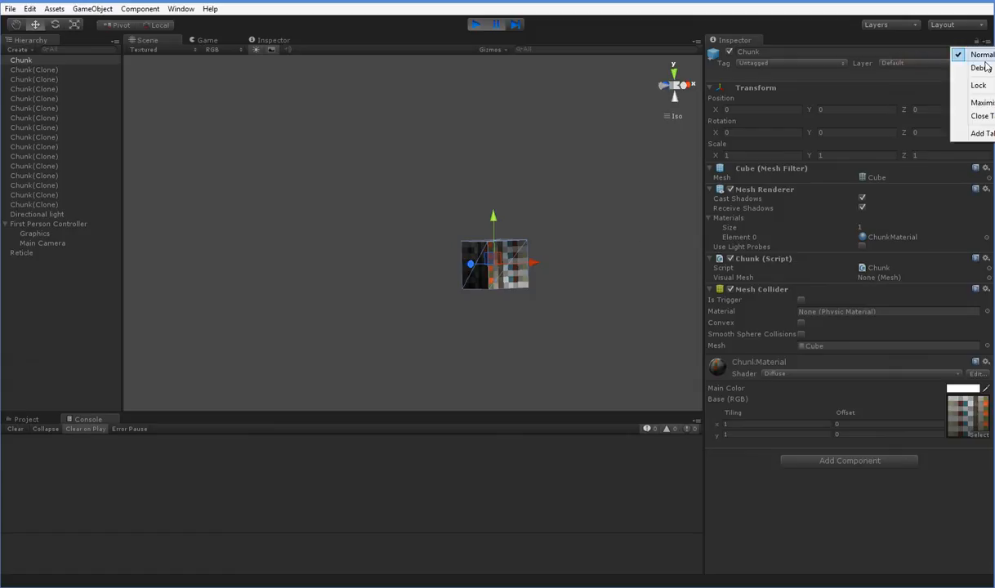
left_click(980, 68)
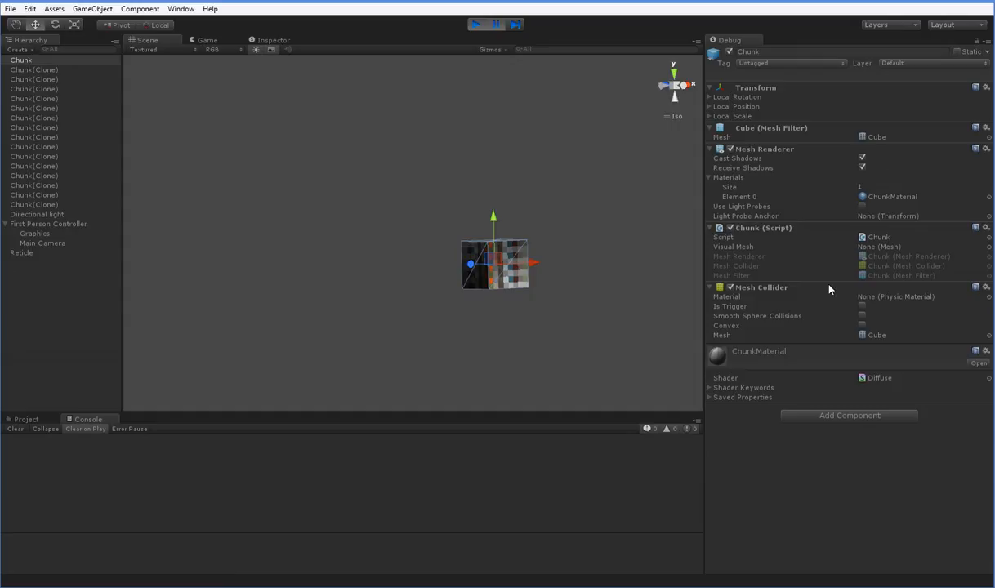
mouse_move(834, 268)
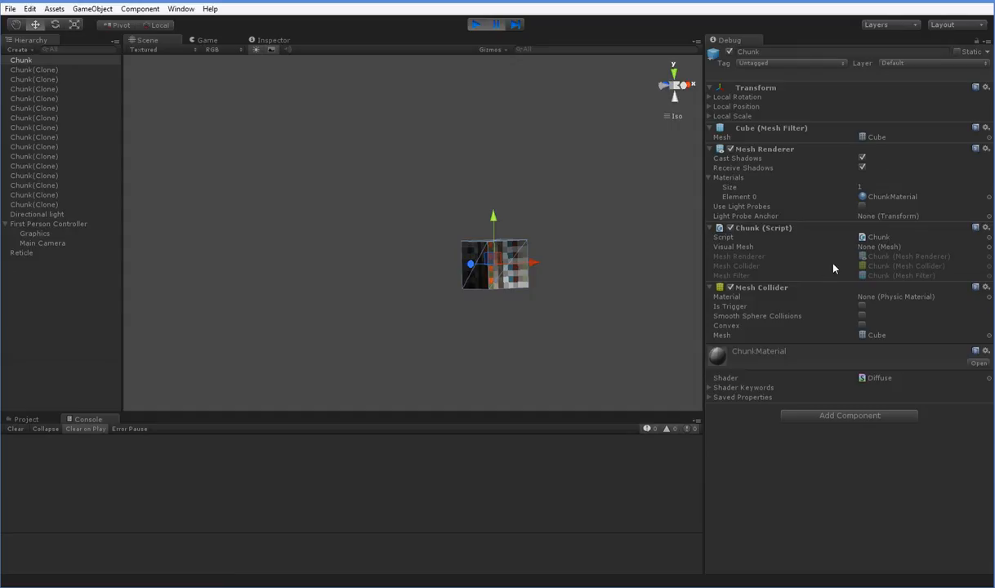
mouse_move(813, 256)
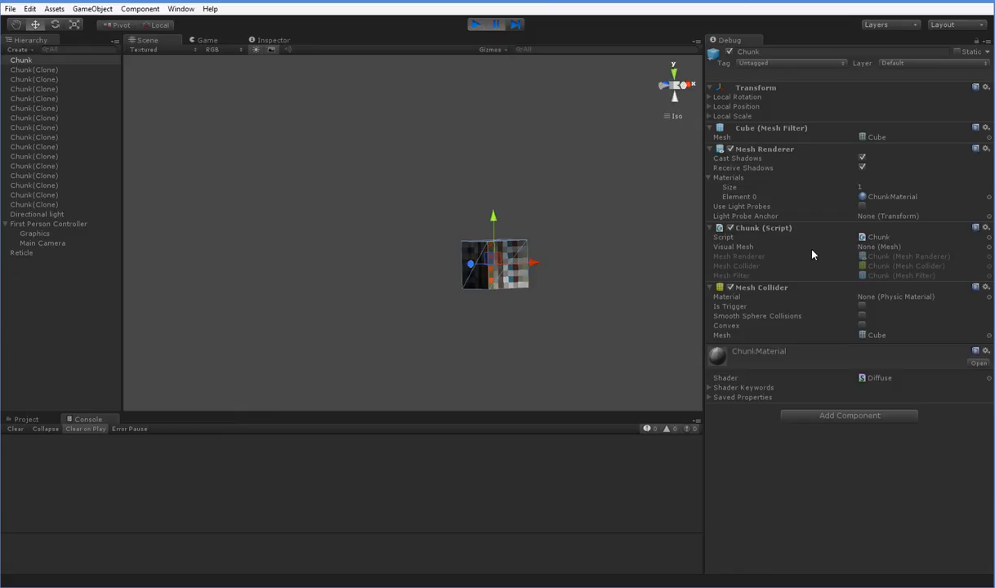
mouse_move(768, 124)
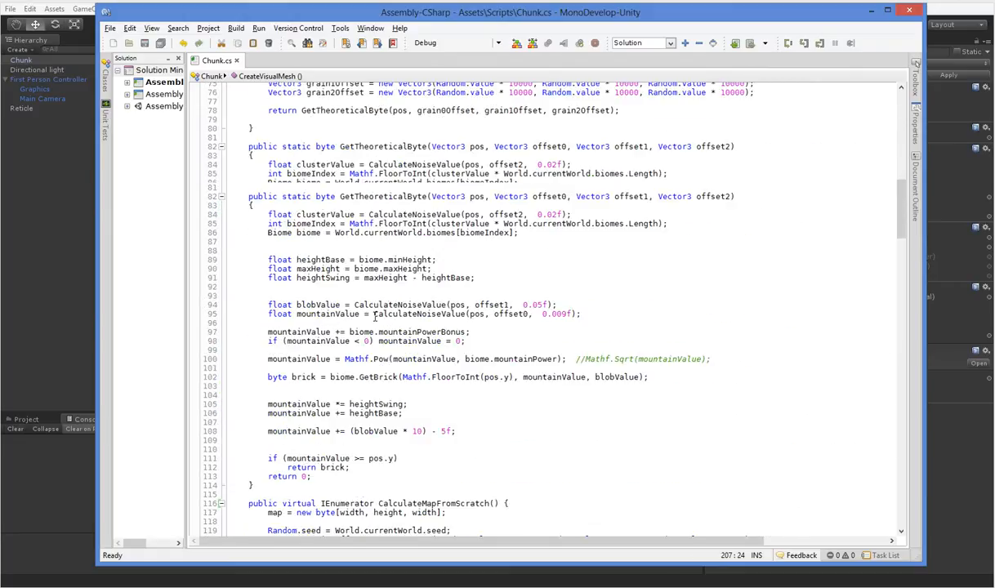
Add Debug.Log("Created map"); above the CreateVisualMesh call in CalculateMapFromScratch
scroll("up", 3)
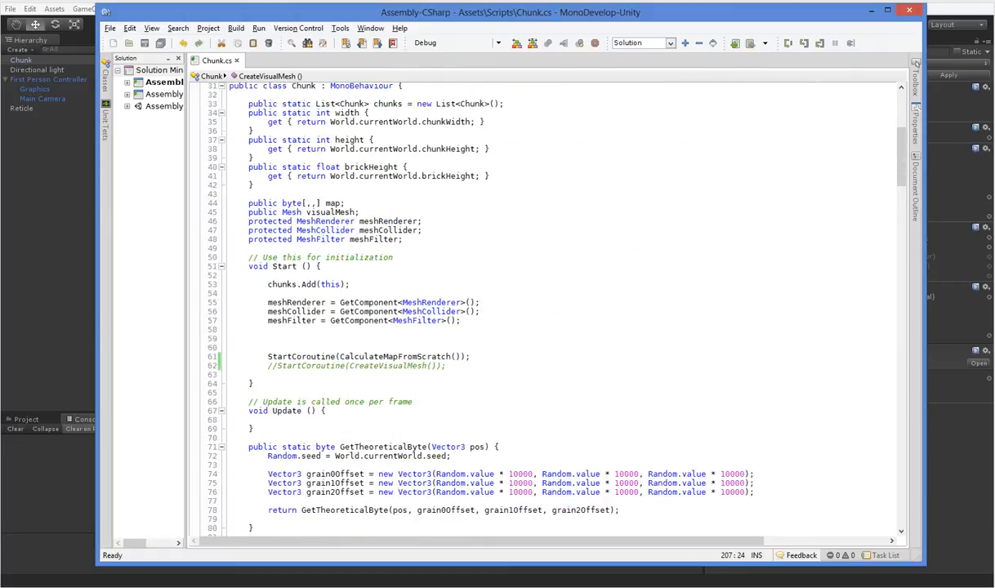
scroll("down", 3)
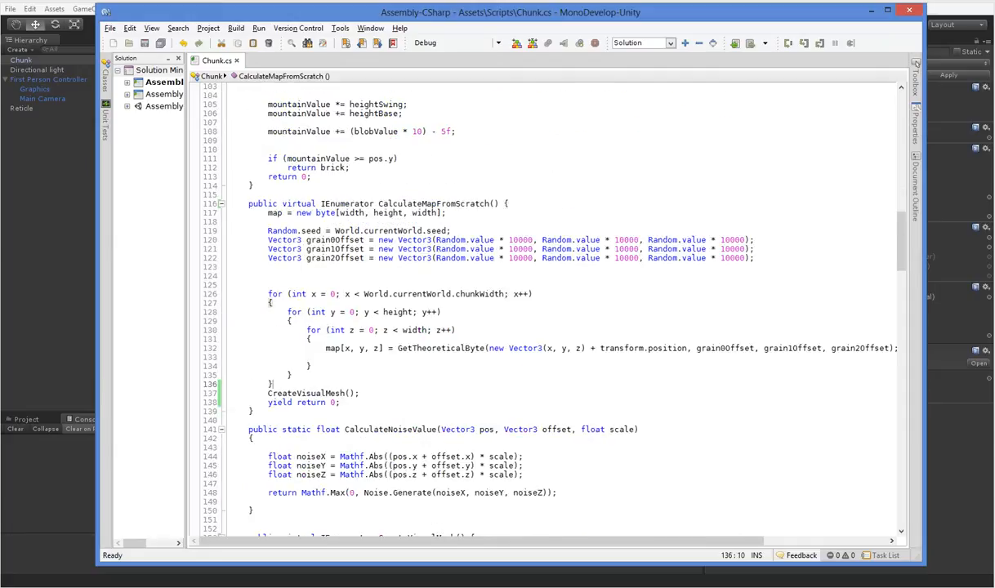
type("Debug.Log(\"")
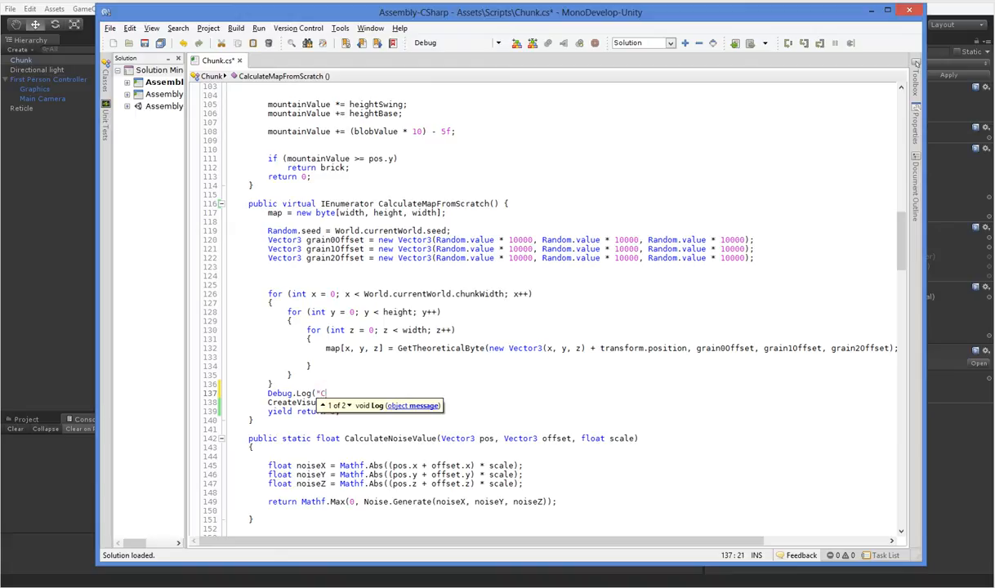
type("Created map\")")
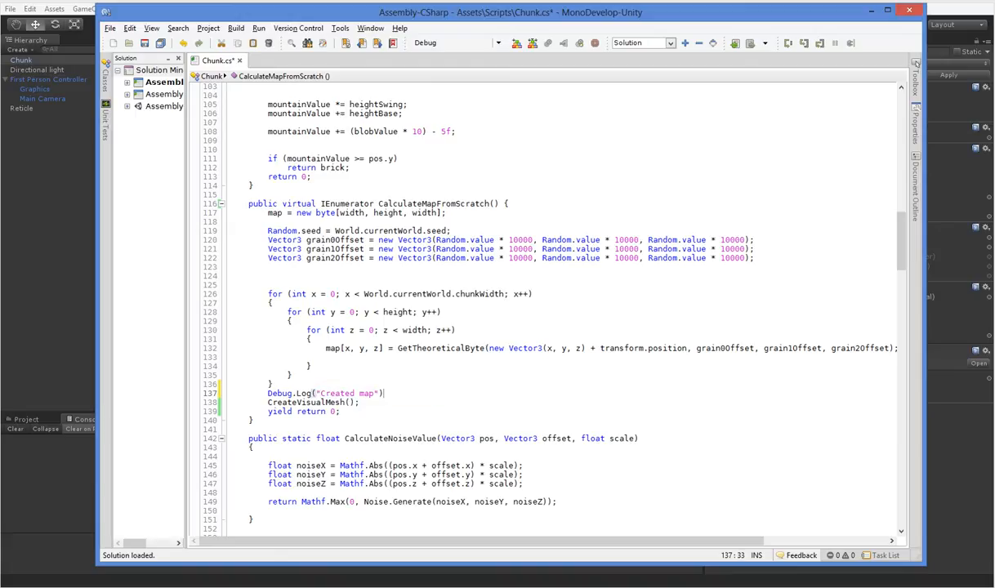
type("Debug.Log(\"Created map\");")
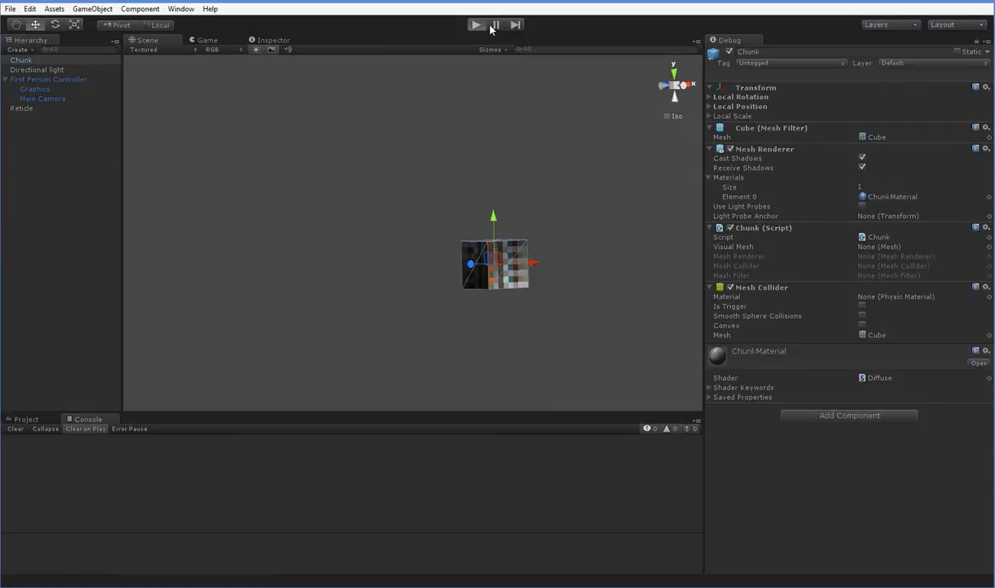
Play the scene briefly so the console logs Created map and Created visual mesh
left_click(476, 24)
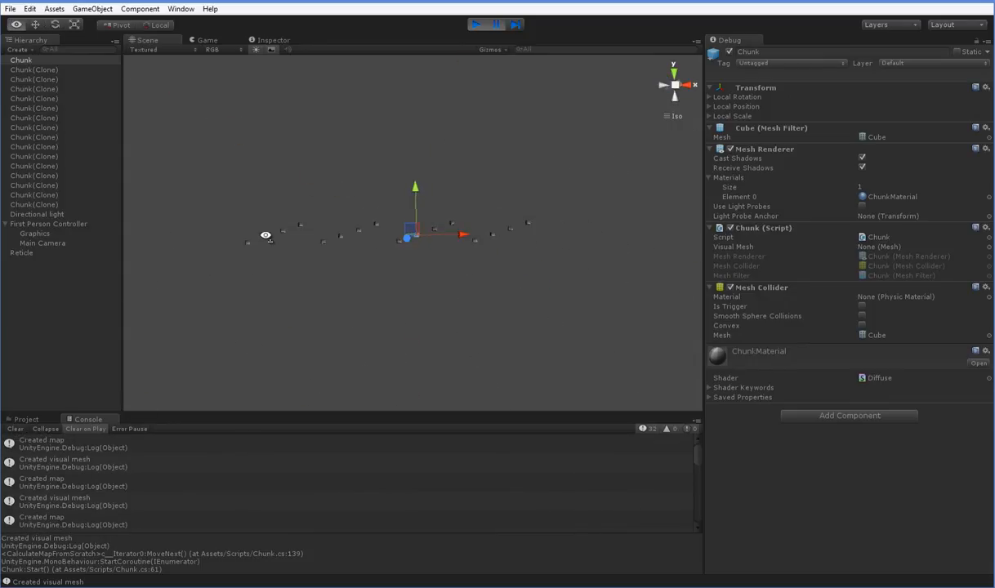
left_click(475, 24)
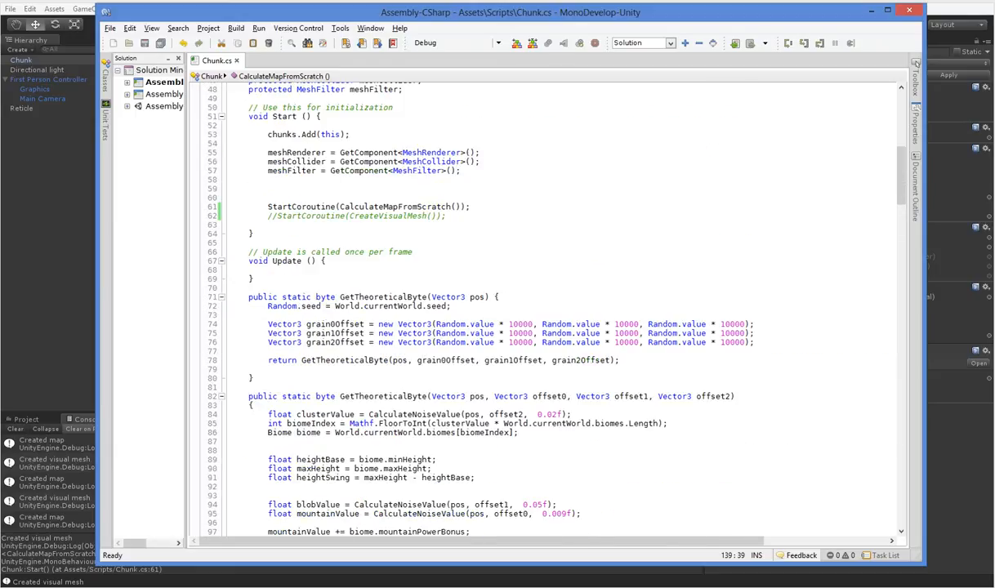
Review the Start method's map calculation call, then return to Unity
scroll("down", 3)
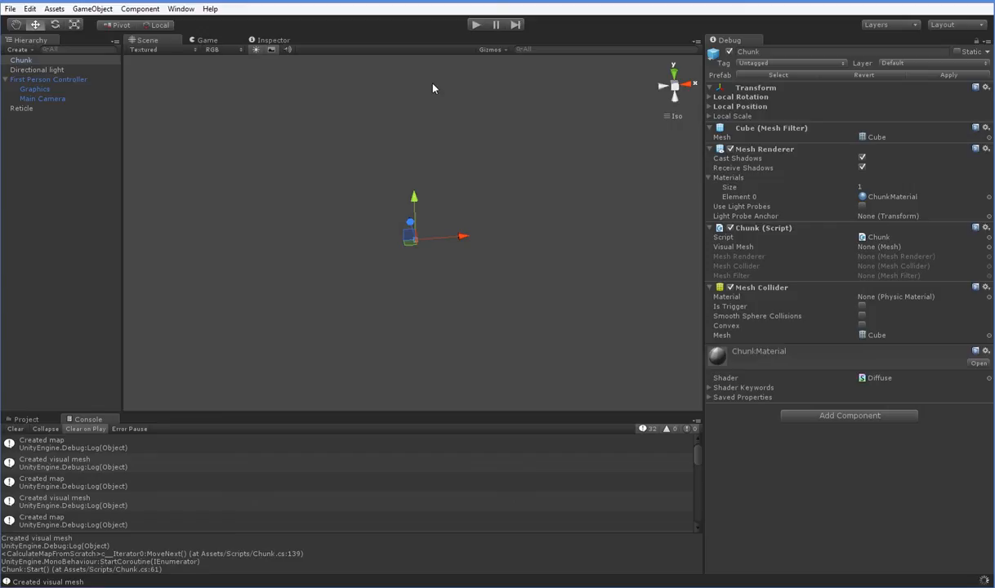
Play the scene to see chunks generate blocky terrain in the Game view, then stop
left_click(476, 24)
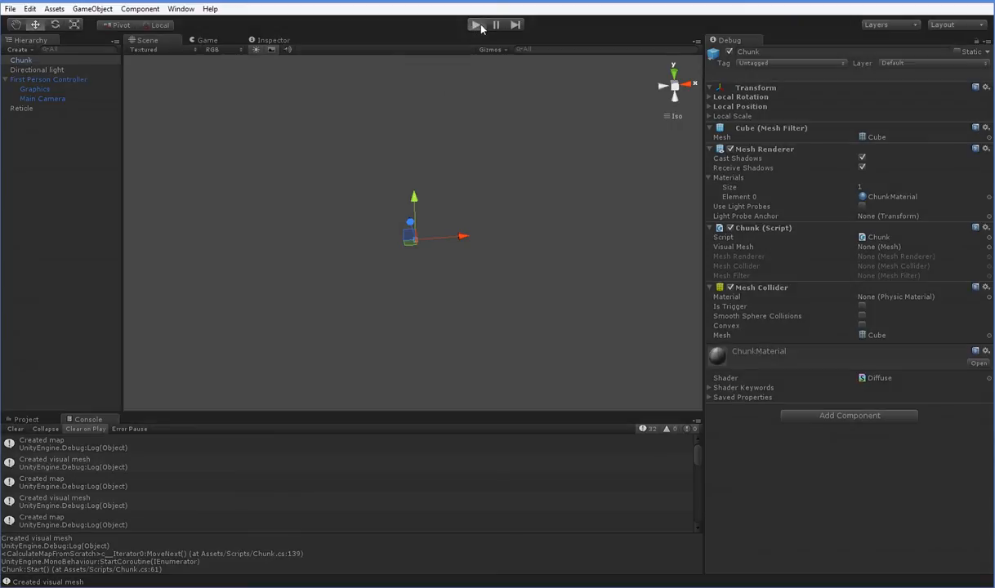
left_click(475, 24)
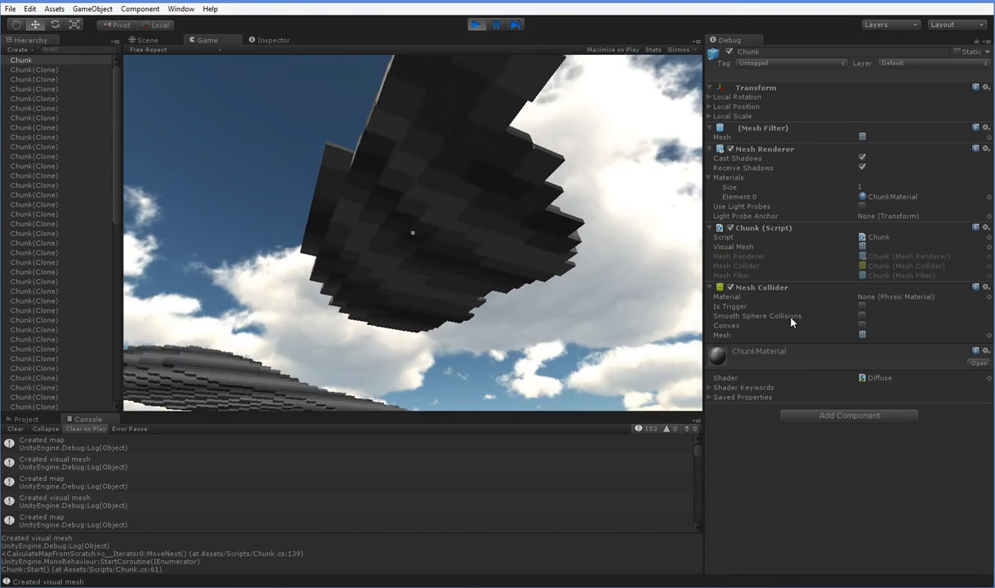
left_click(476, 24)
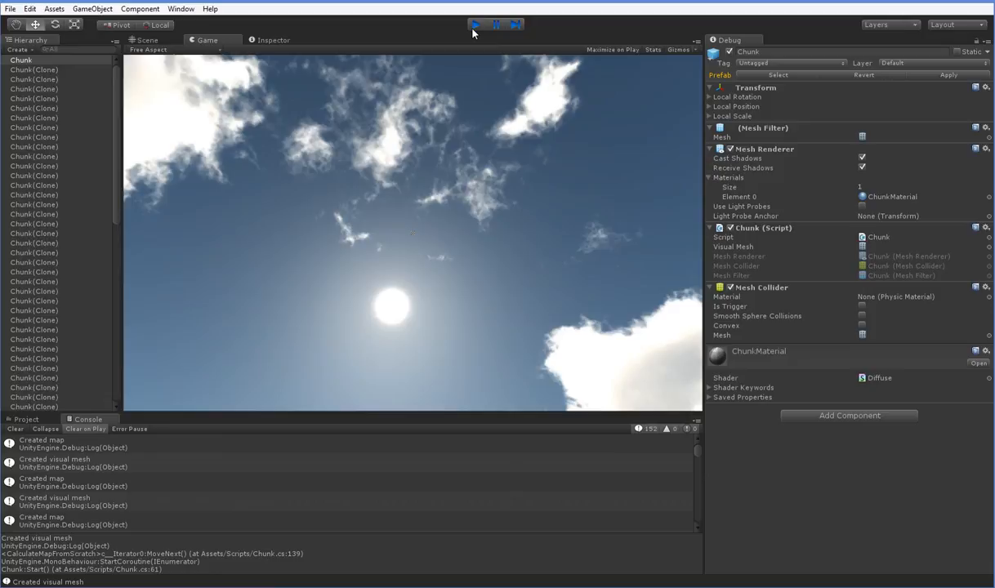
left_click(476, 24)
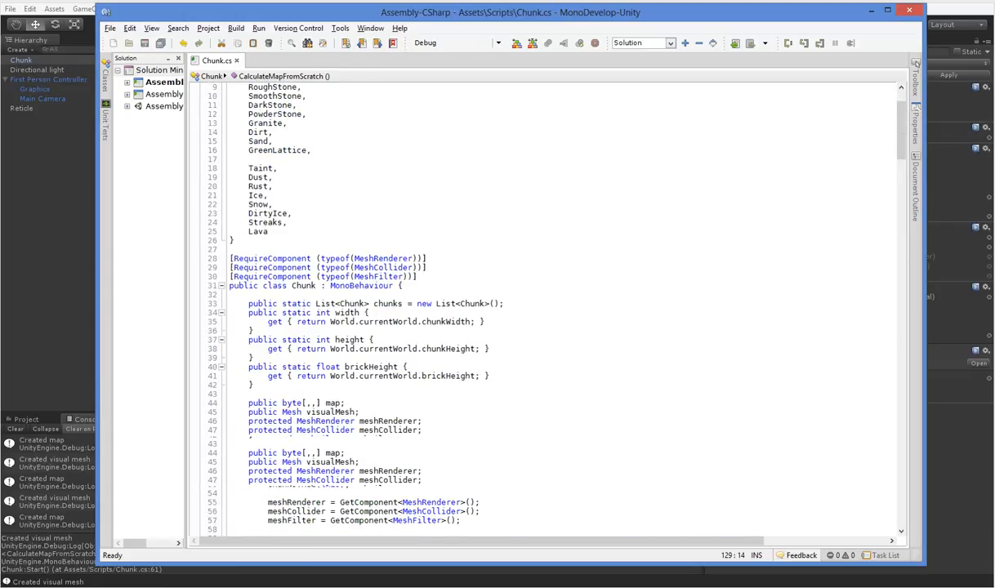
Declare a second static List<Chunk> named chunksWaiting above the chunks list
scroll("down", 3)
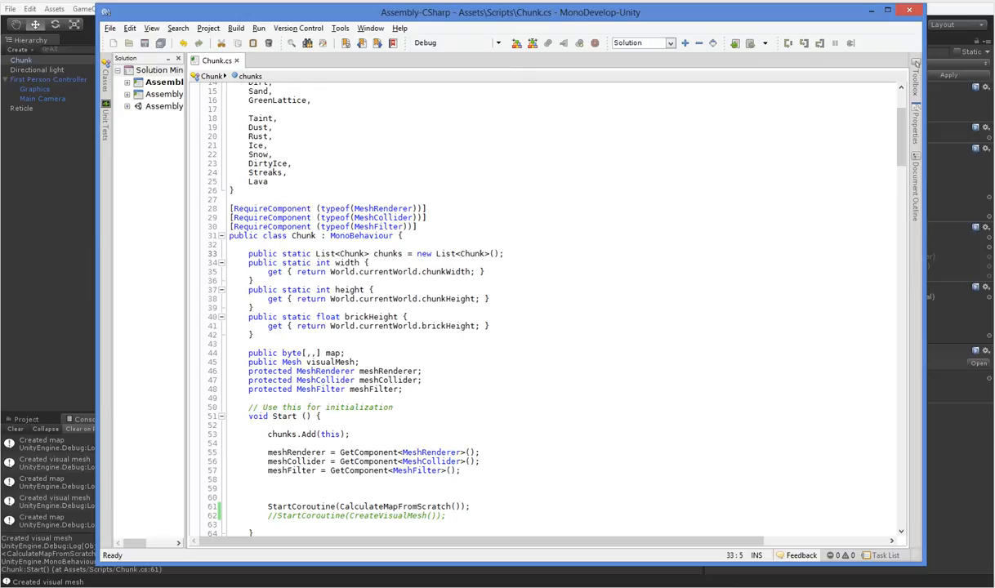
type("public static List<Chunk> chunks = new List<Chunk>();")
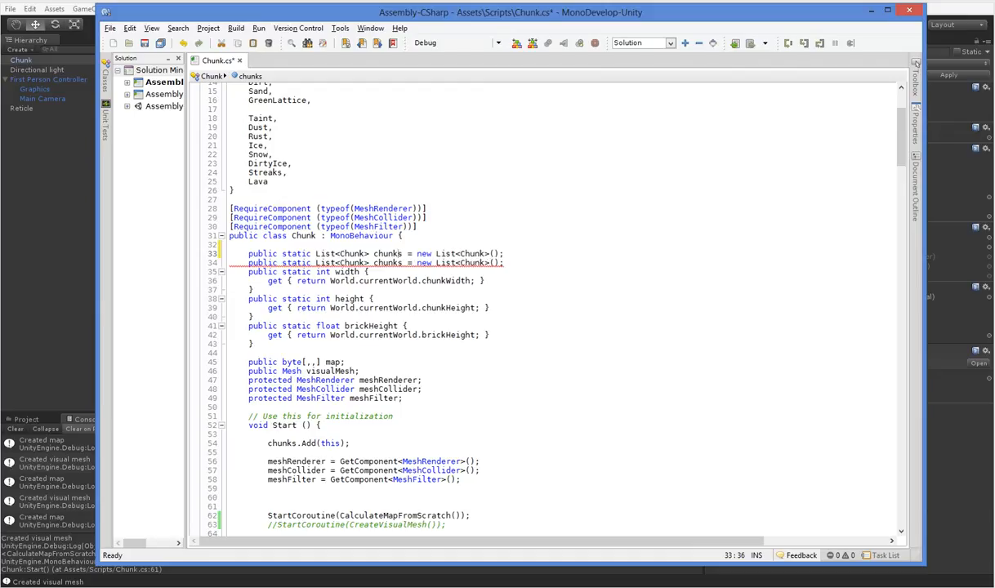
type("Waiting")
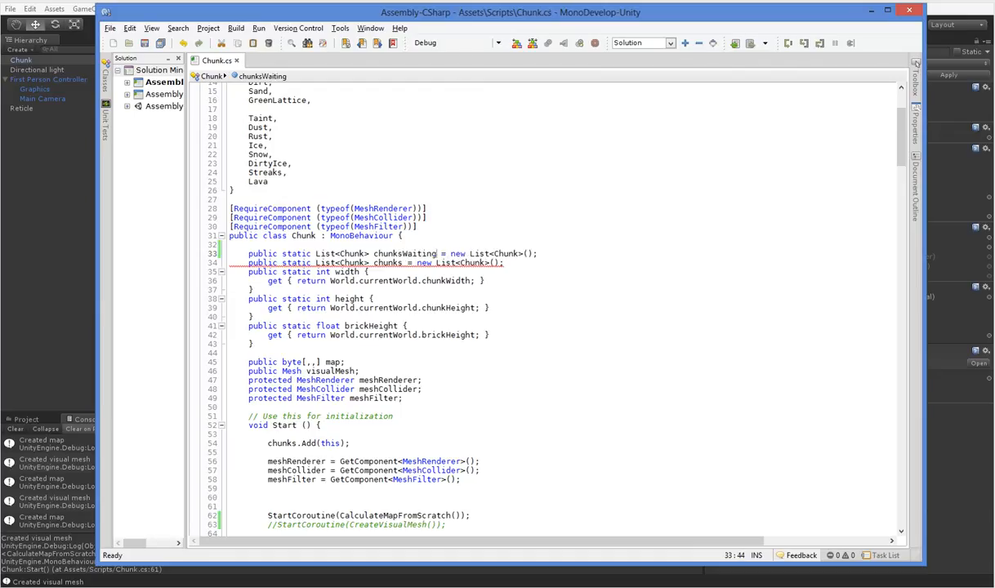
scroll("down", 3)
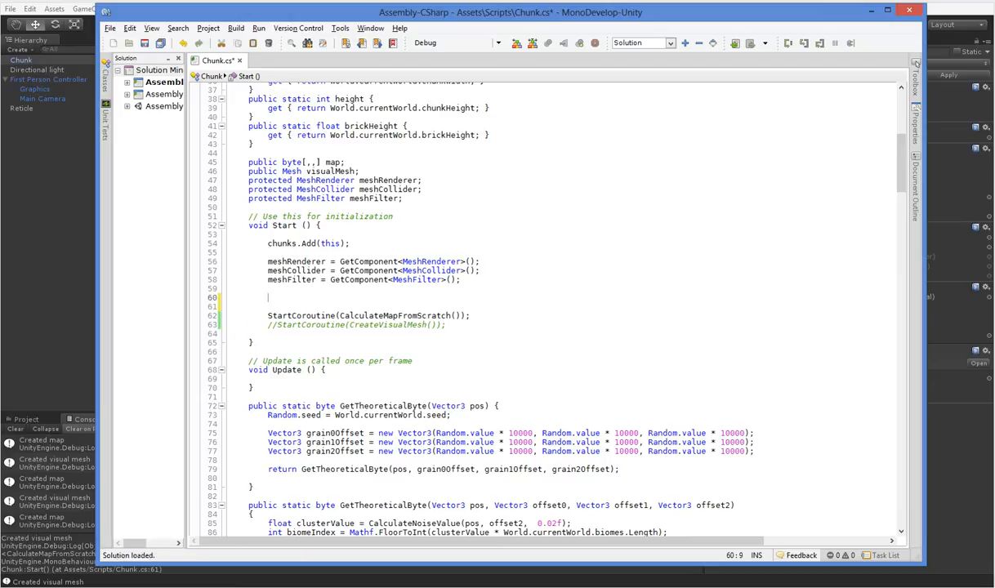
Add chunksWaiting.Add(this) in Start and wrap StartCoroutine(CalculateMapFromScratch()) in if (chunksWaiting[0] == this), then save
type("chunksWaiting")
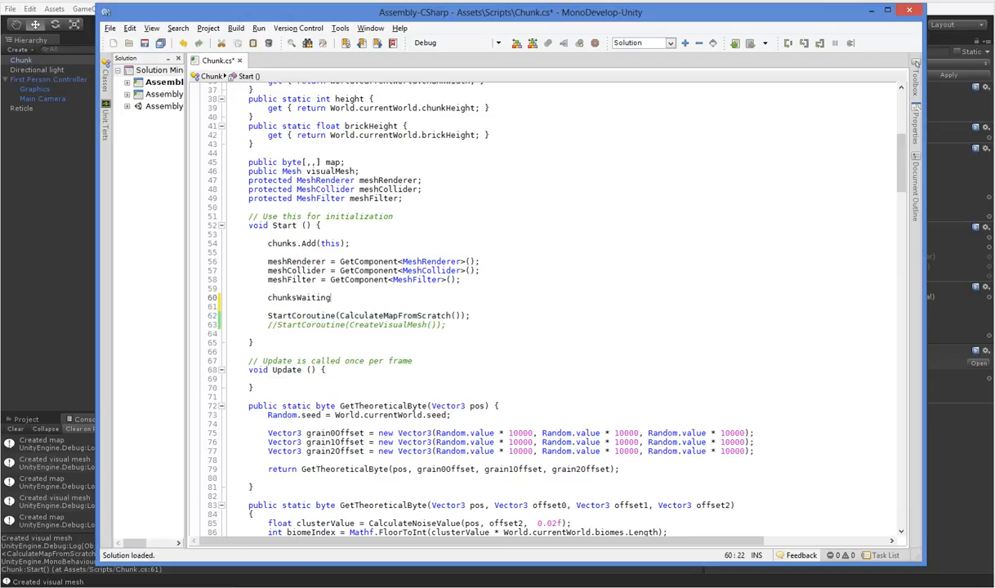
type(".Add(this);")
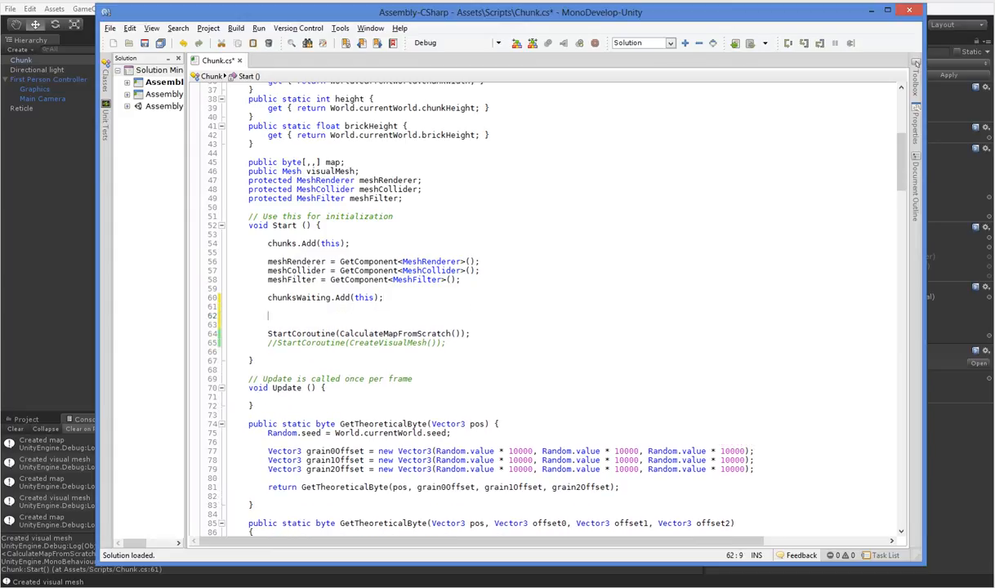
type("if (chunksWaiting[0] == this")
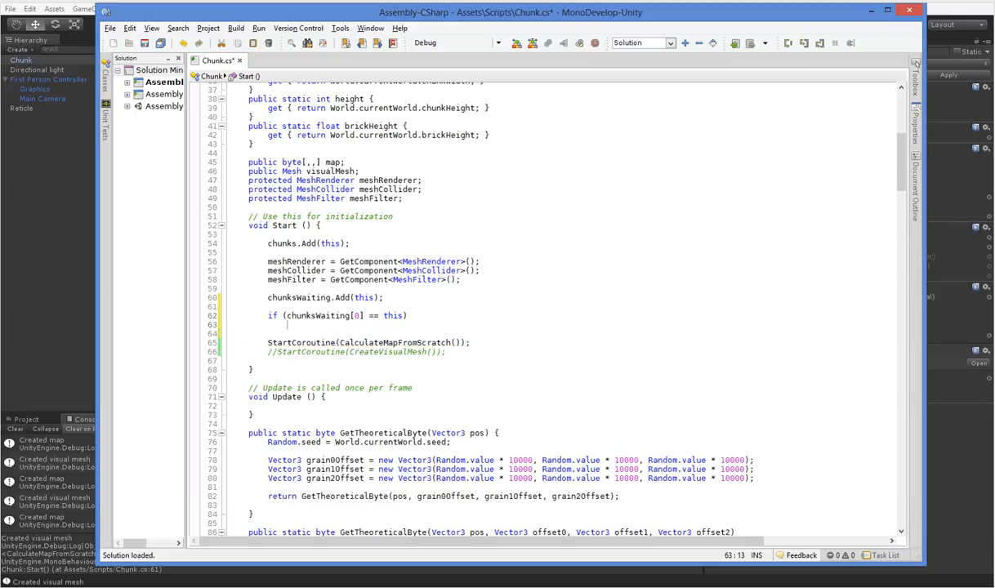
type("{")
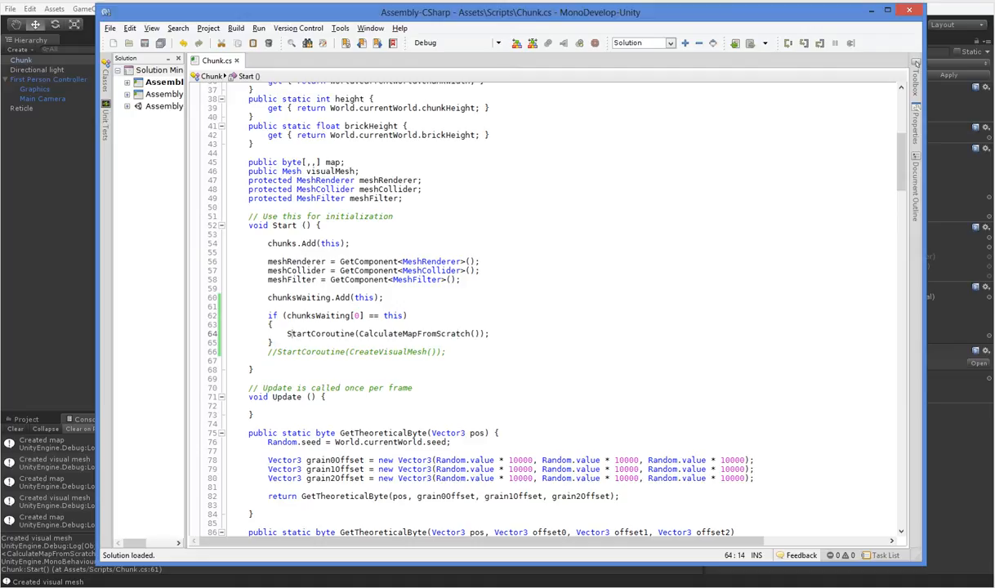
left_click(347, 315)
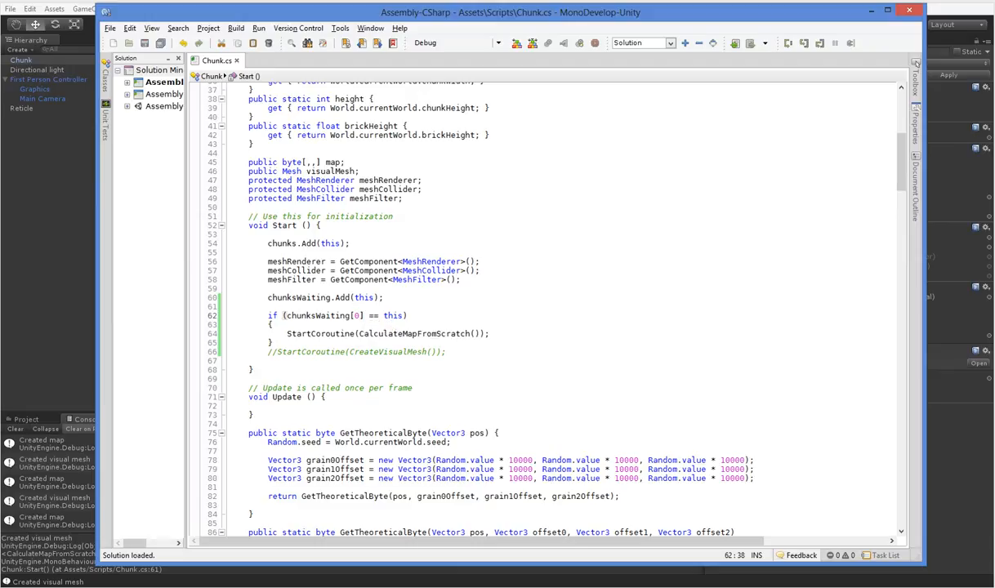
scroll("down", 3)
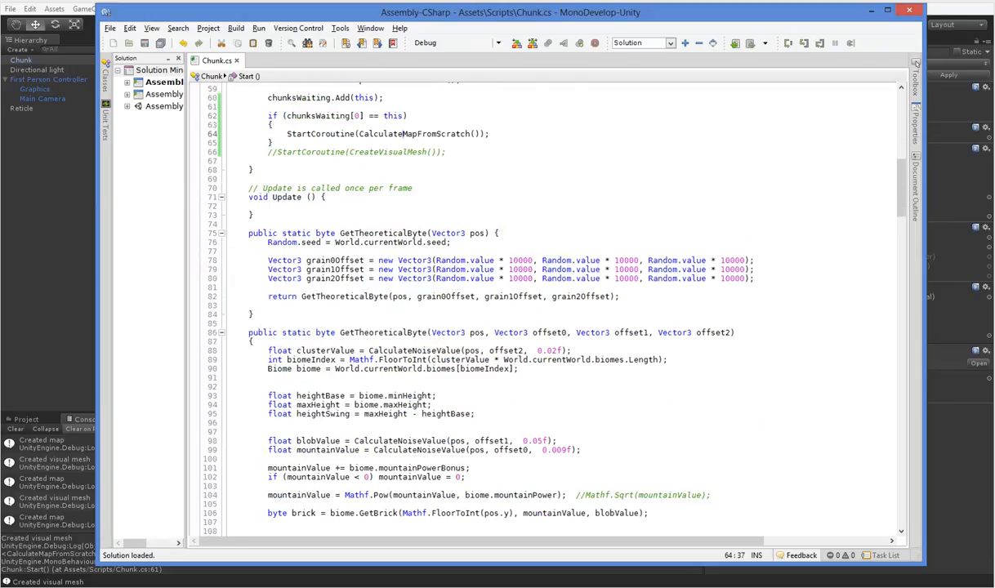
At the end of CalculateMapFromScratch, remove this chunk from chunksWaiting
scroll("down", 3)
type("StartCoroutine(CreateVisualMesh());")
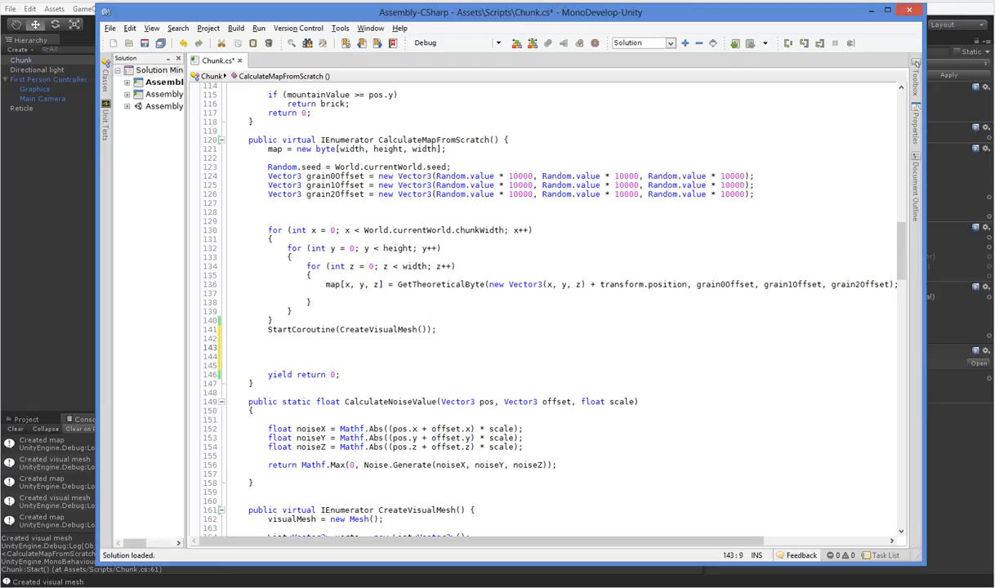
type("chunksWaiting")
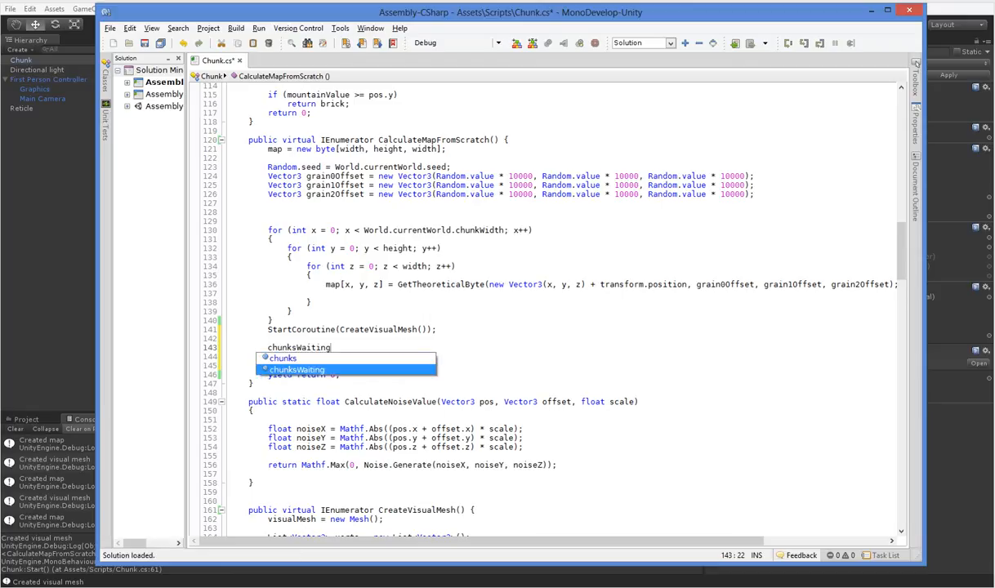
type(".Remove(thi")
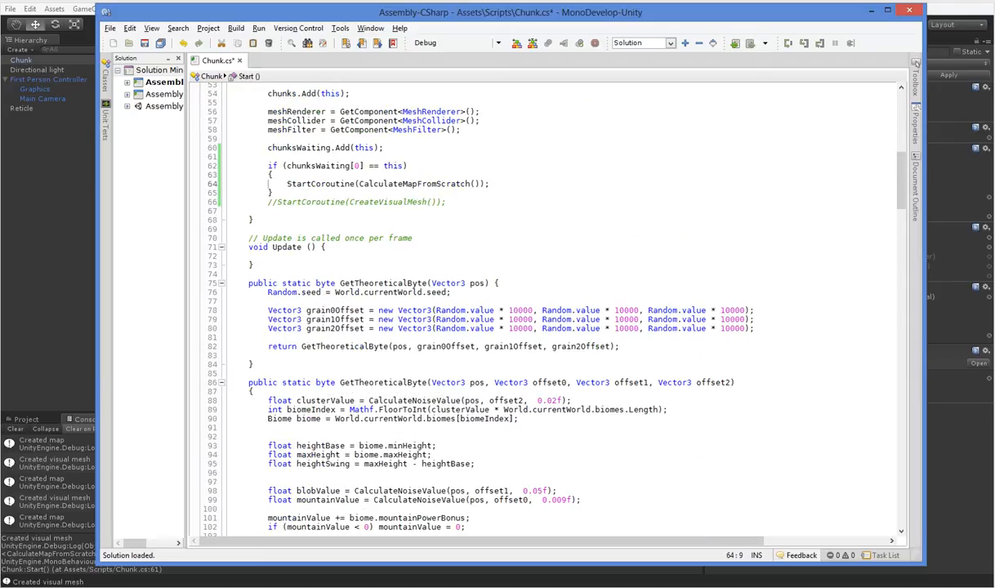
scroll("down", 3)
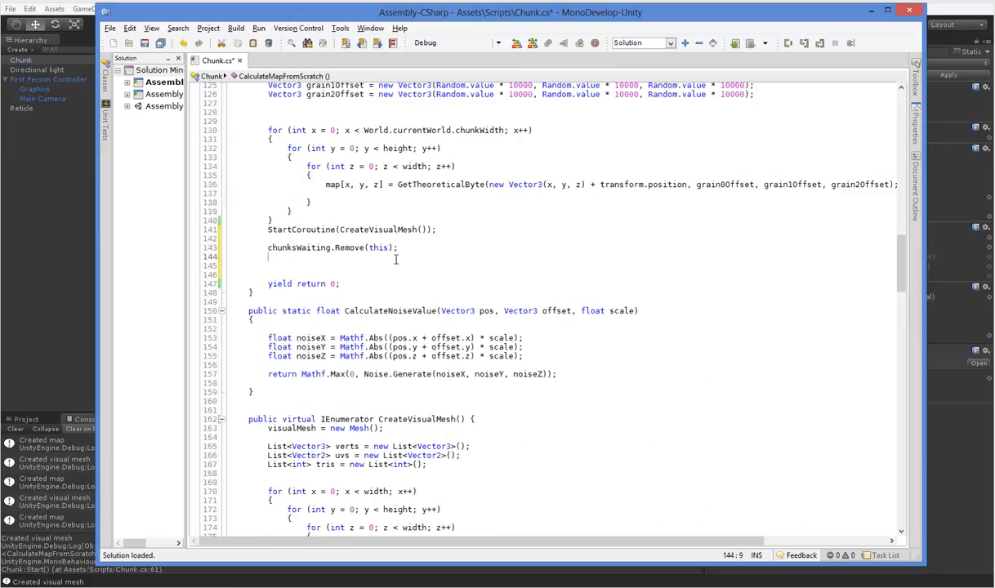
If chunks still wait, start CalculateMapFromScratch on chunksWaiting[0], then save and return to Unity
type("StartCoroutine(CalculateMapFromScratch());")
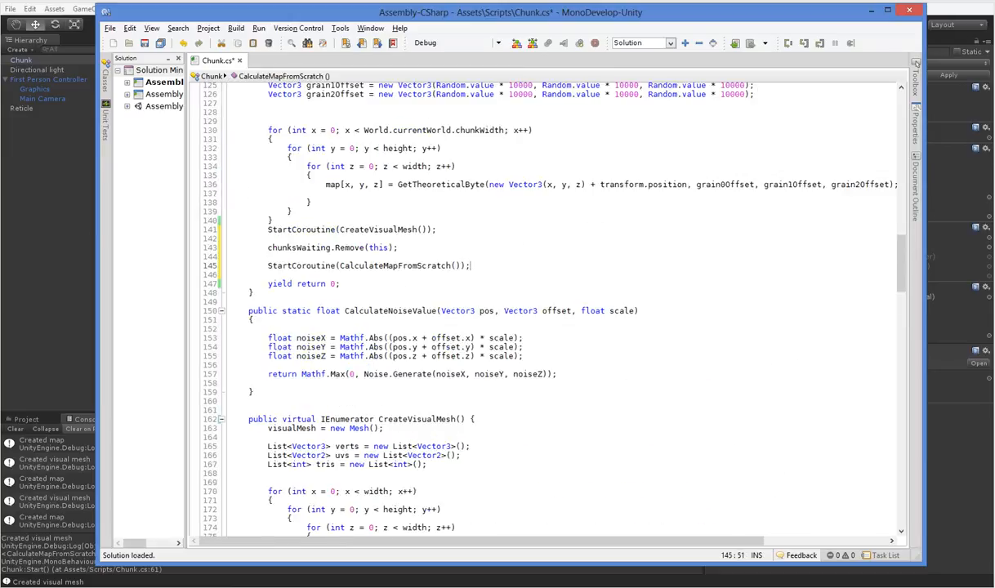
left_click(270, 256)
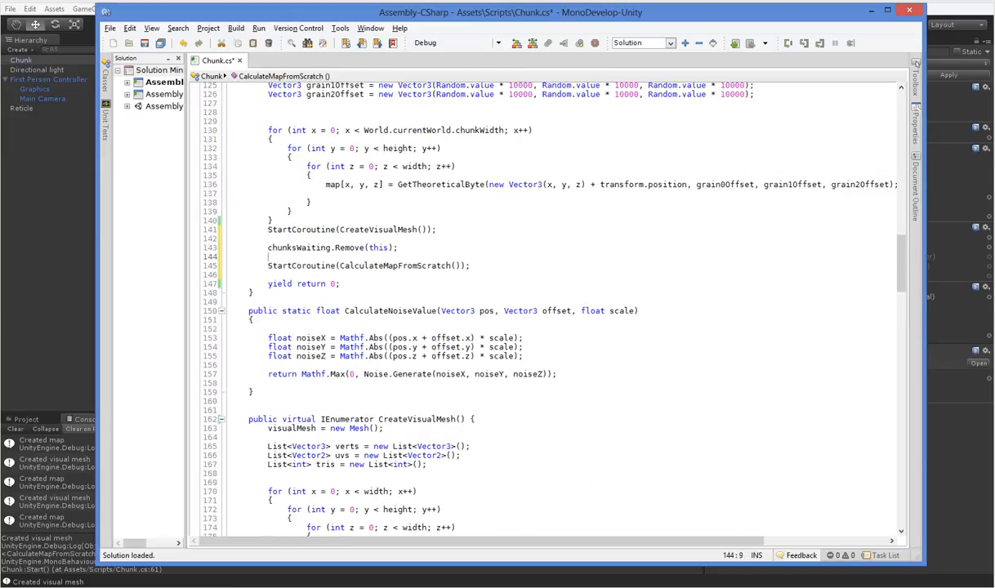
type("if (chunksWaiting")
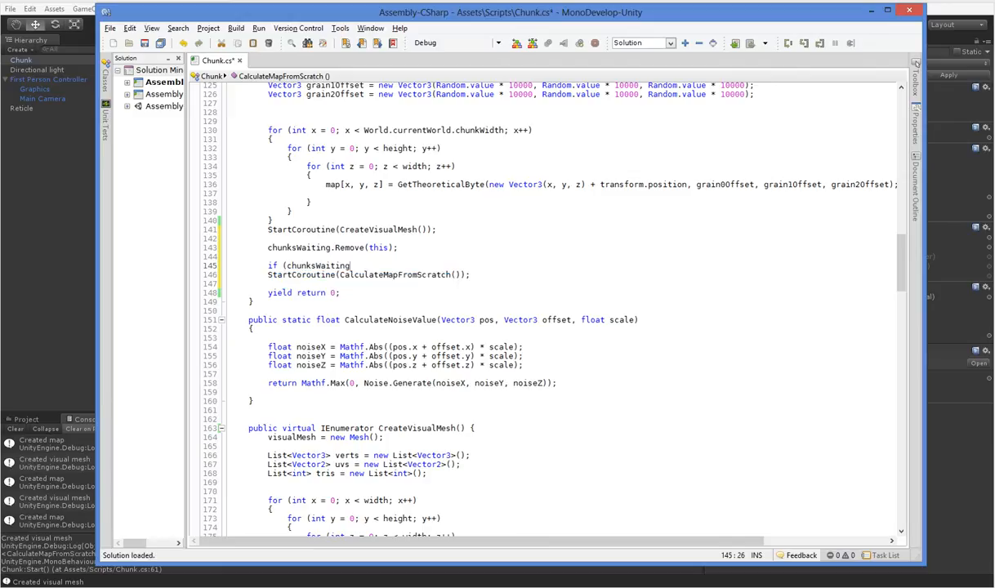
type(".Count[0")
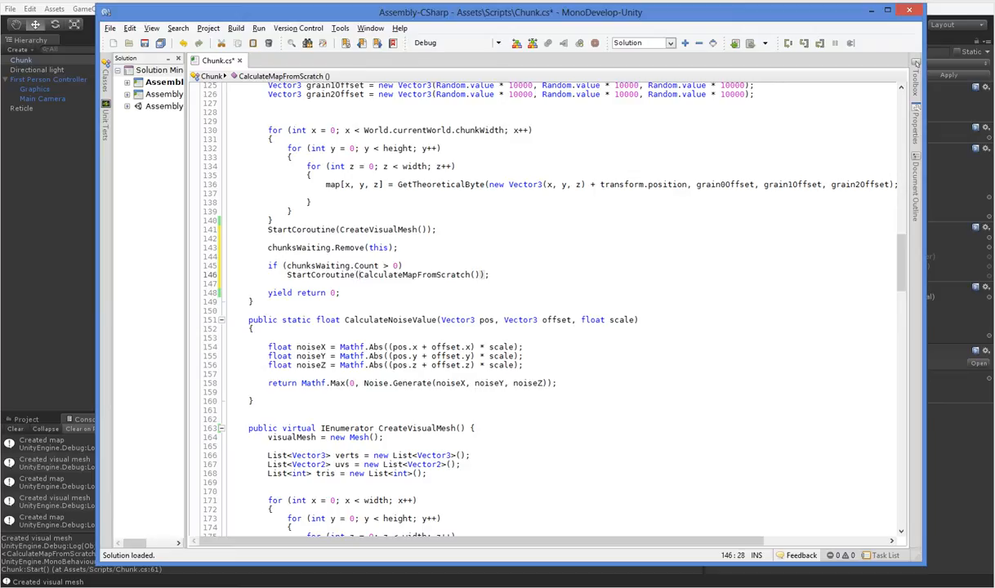
type("chunksWaiting")
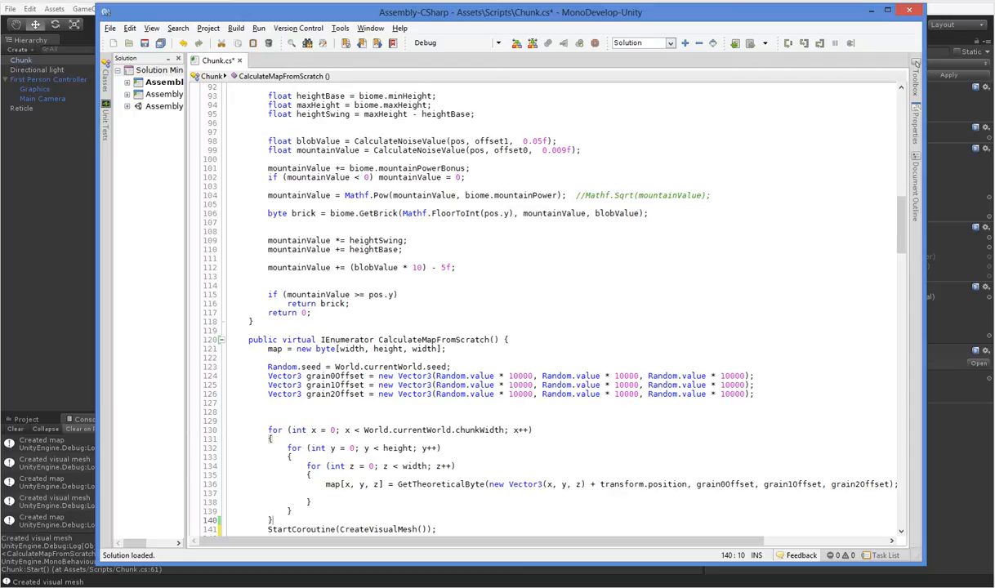
scroll("down", 3)
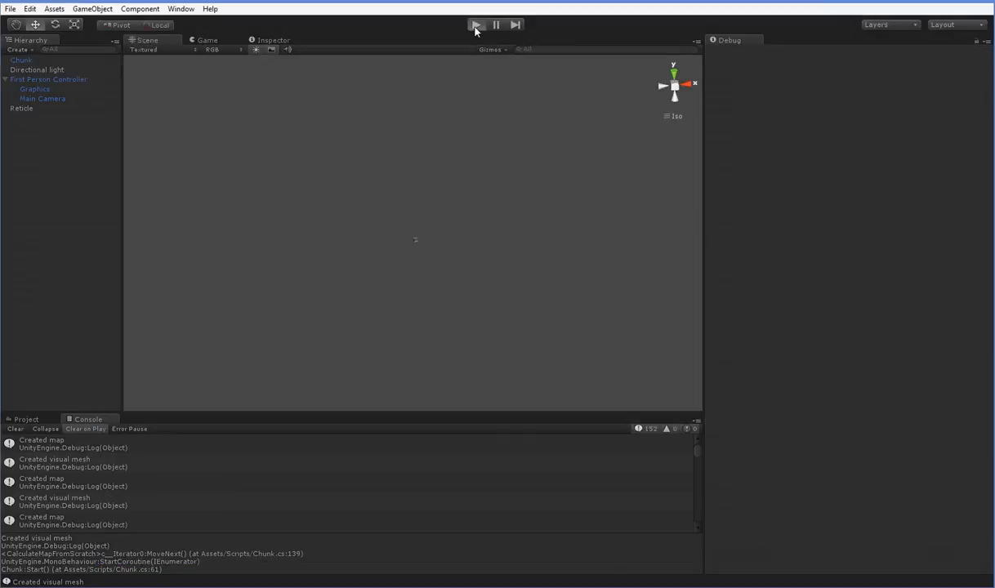
Play the scene to test the queued chunk generation
left_click(476, 24)
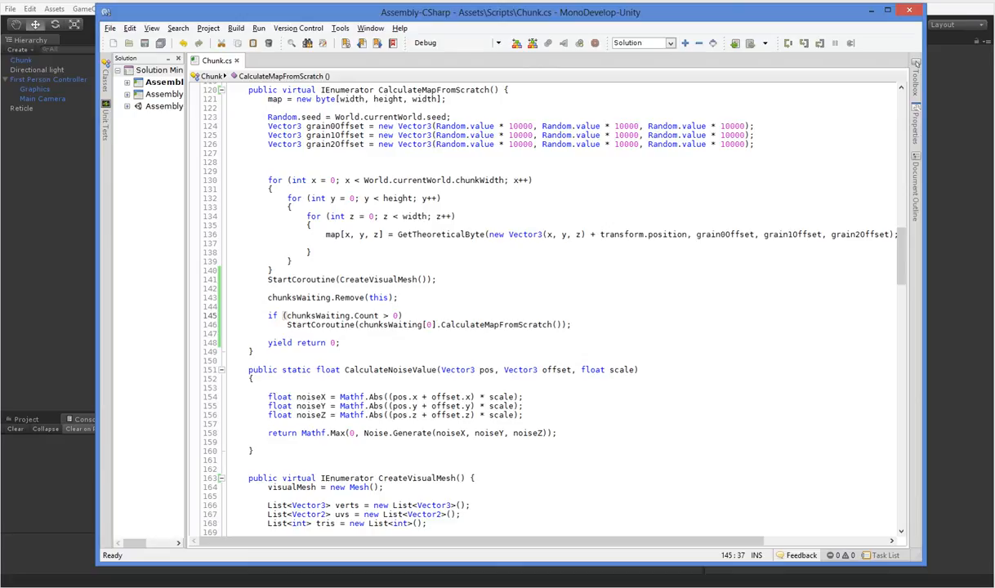
Check the line starting the next waiting chunk and bring Unity back to the front
left_click(402, 315)
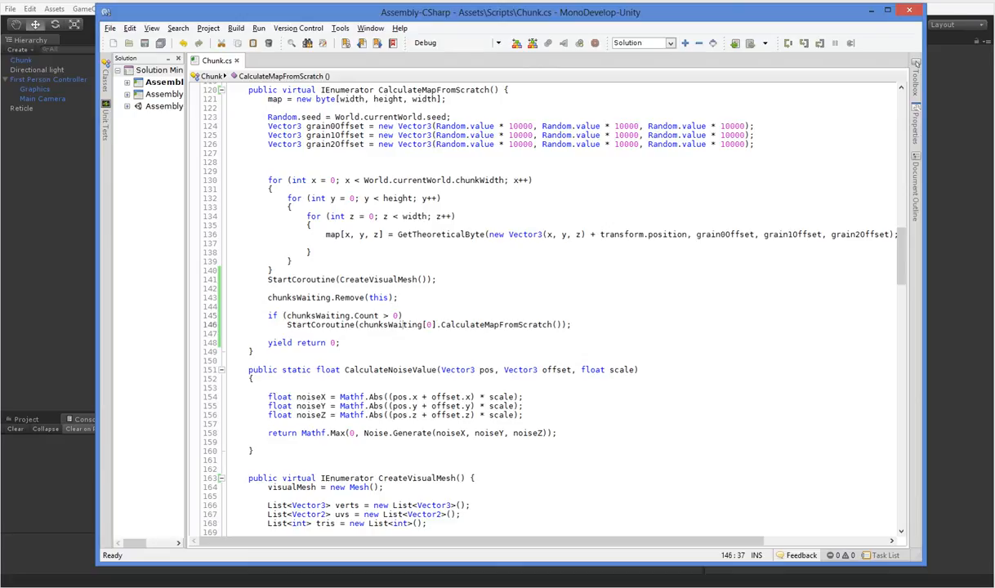
left_click(270, 315)
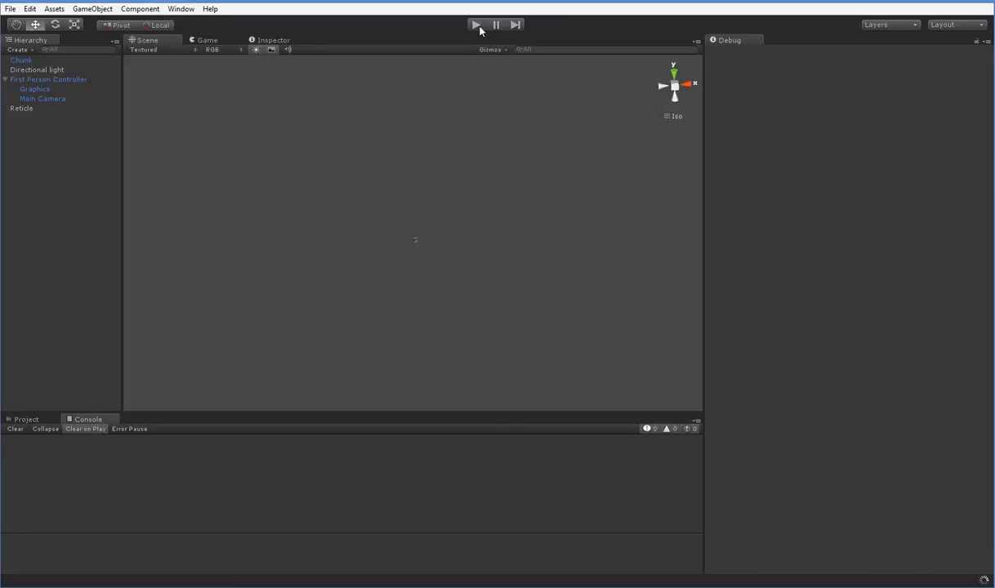
Play the scene, which now throws NullReferenceException errors from Chunk.GetByte
left_click(476, 23)
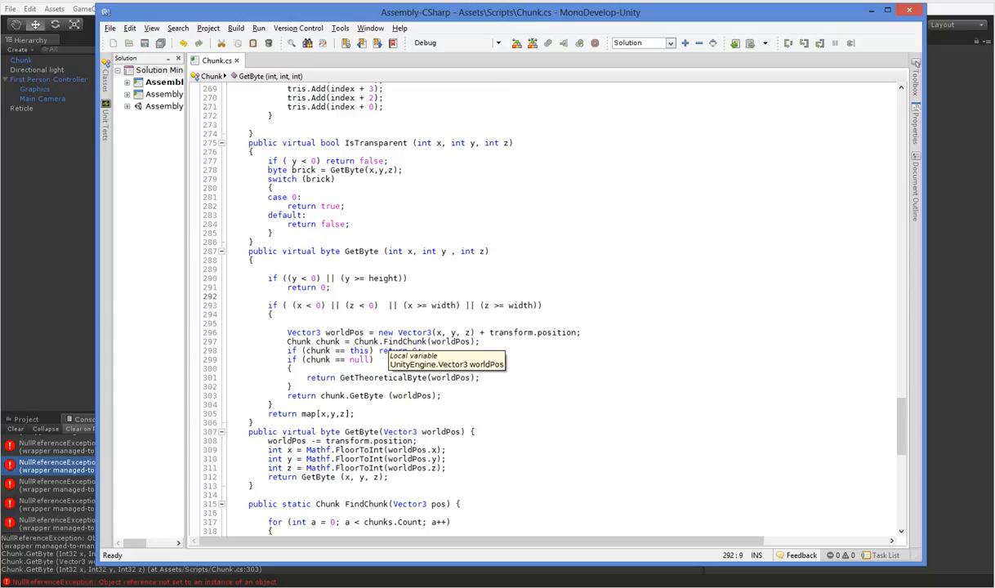
Remove the Vector3 worldPos line from GetByte's bounds check and leave blank lines at the method's top
left_click(268, 296)
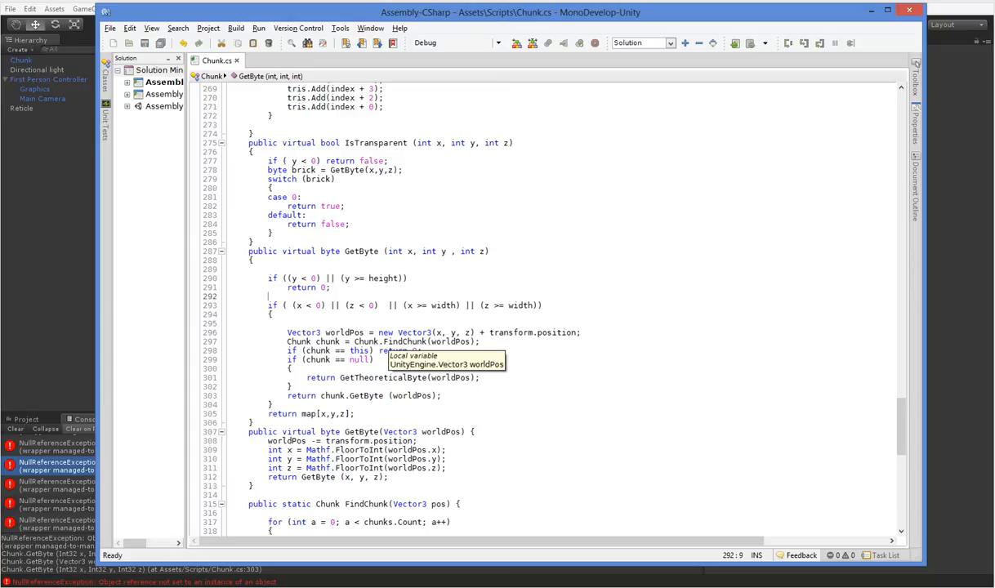
scroll("down", 3)
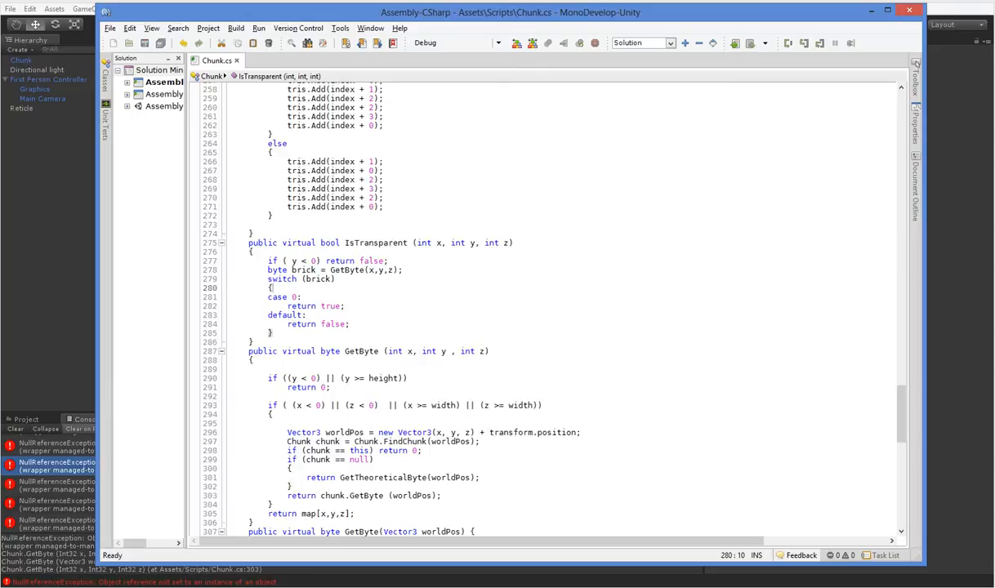
scroll("down", 3)
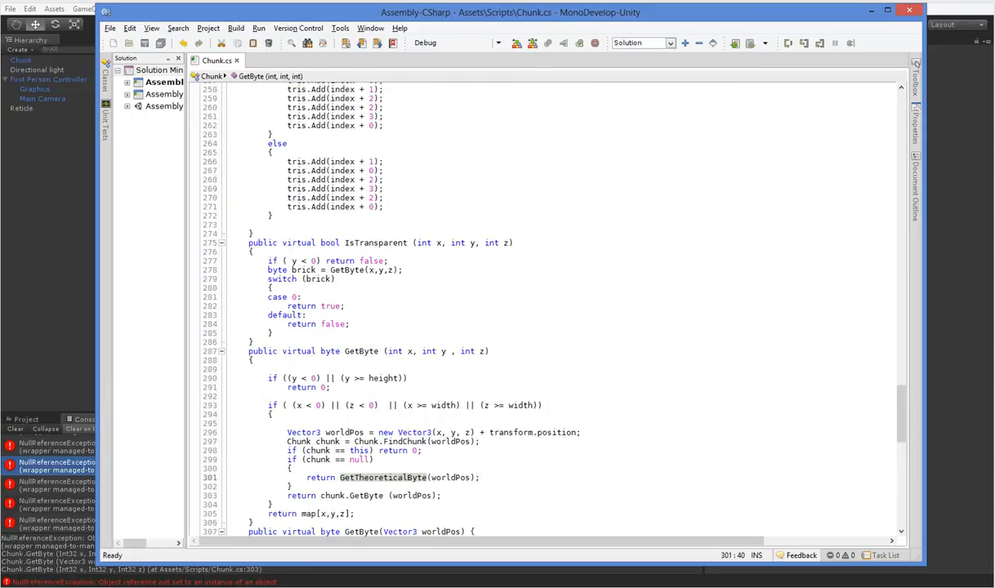
scroll("down", 3)
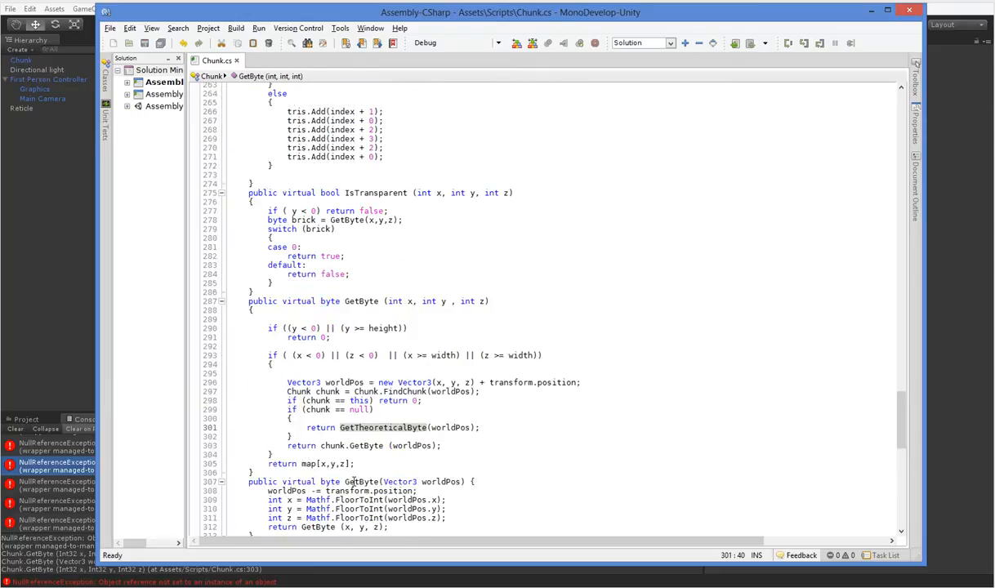
scroll("down", 3)
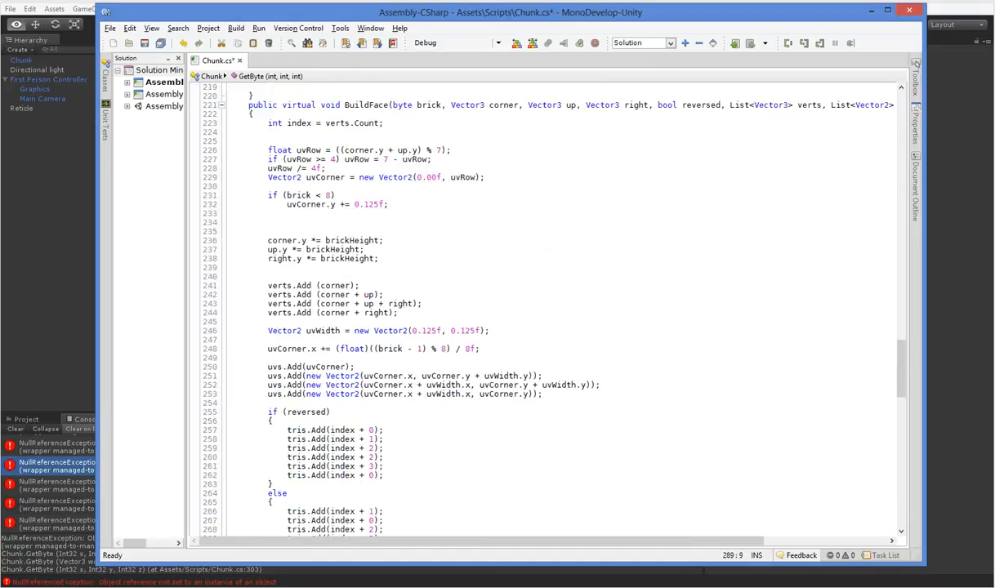
scroll("down", 3)
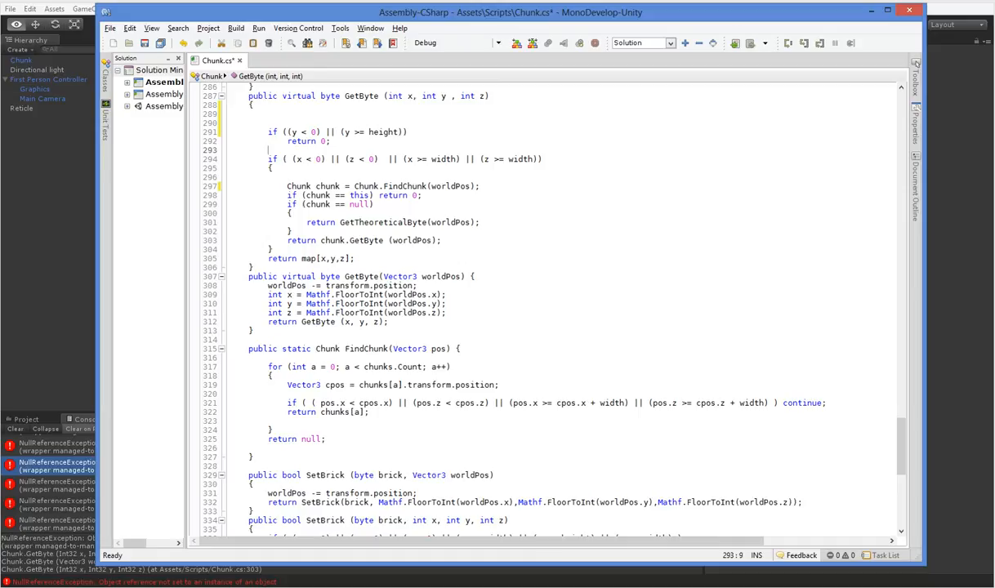
Compute worldPos first in GetByte, declare a bool initialized flag and set it true after CreateVisualMesh starts
type("Vector3 worldPos = new Vector3(x, y, z) + transform.position;")
type("if (")
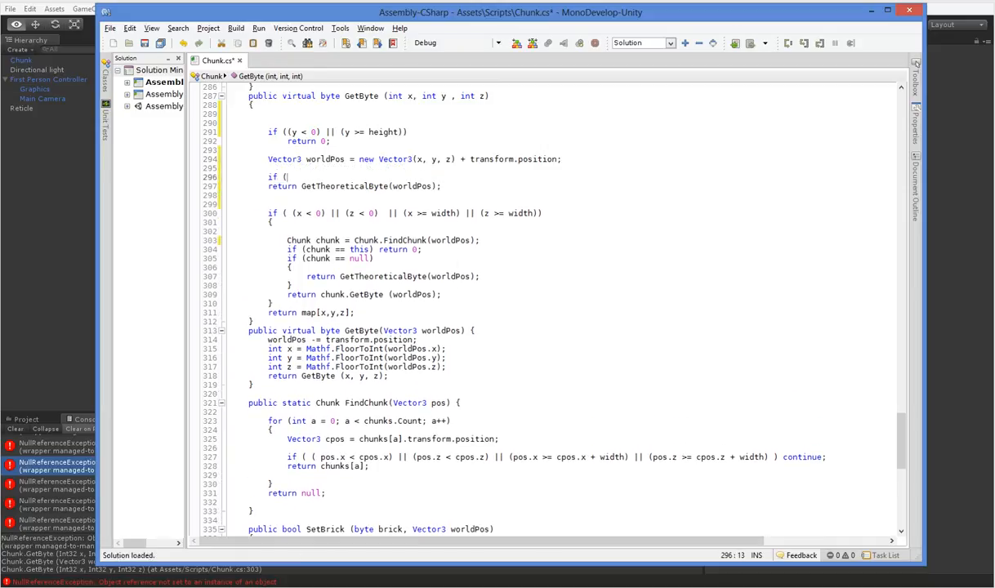
type("map")
type("protec")
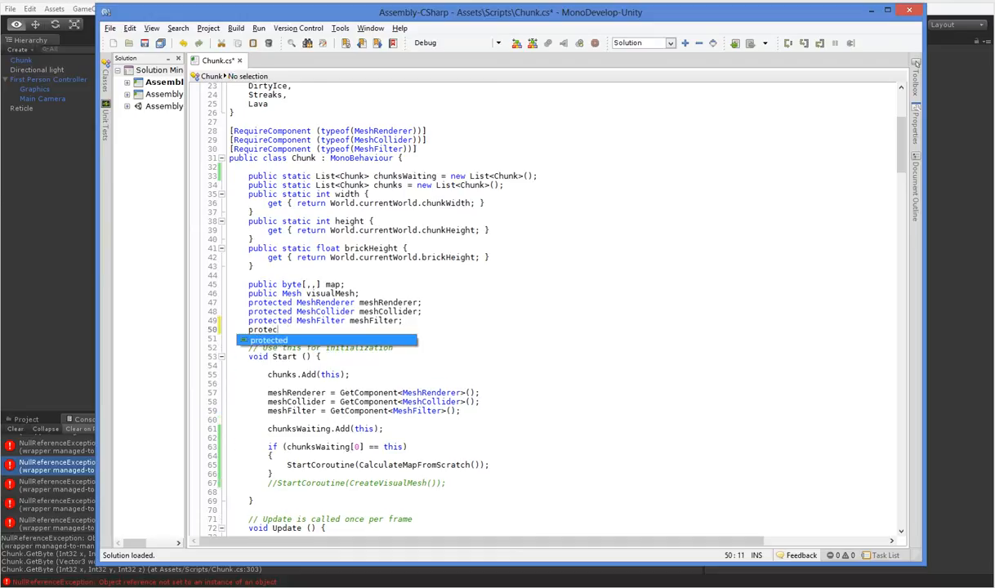
type("bool initialied")
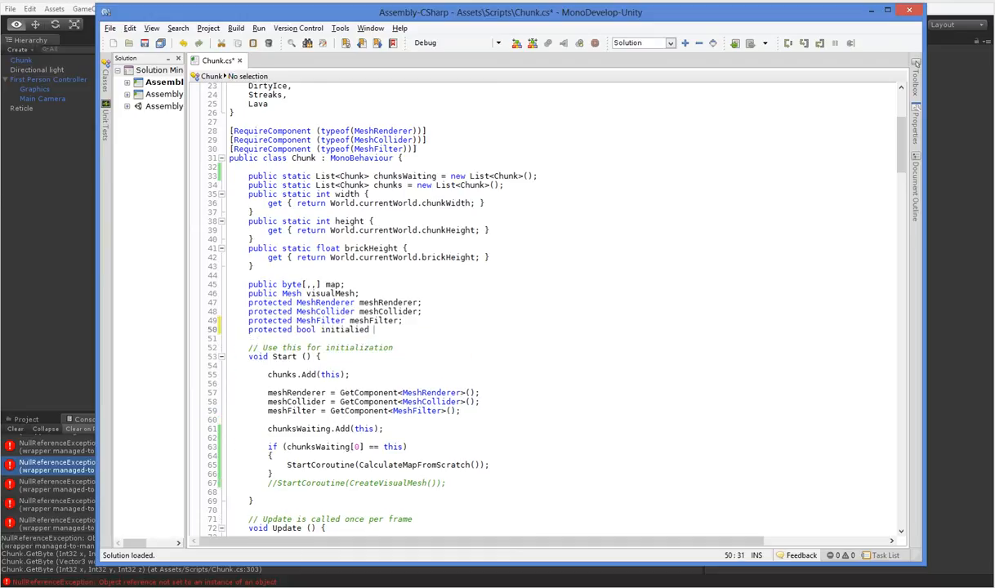
scroll("down", 3)
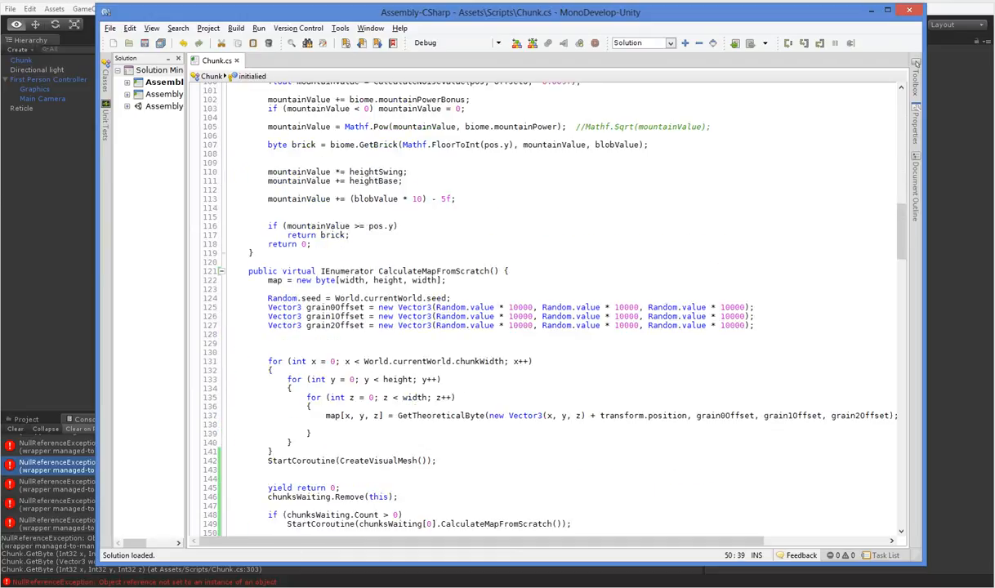
scroll("down", 3)
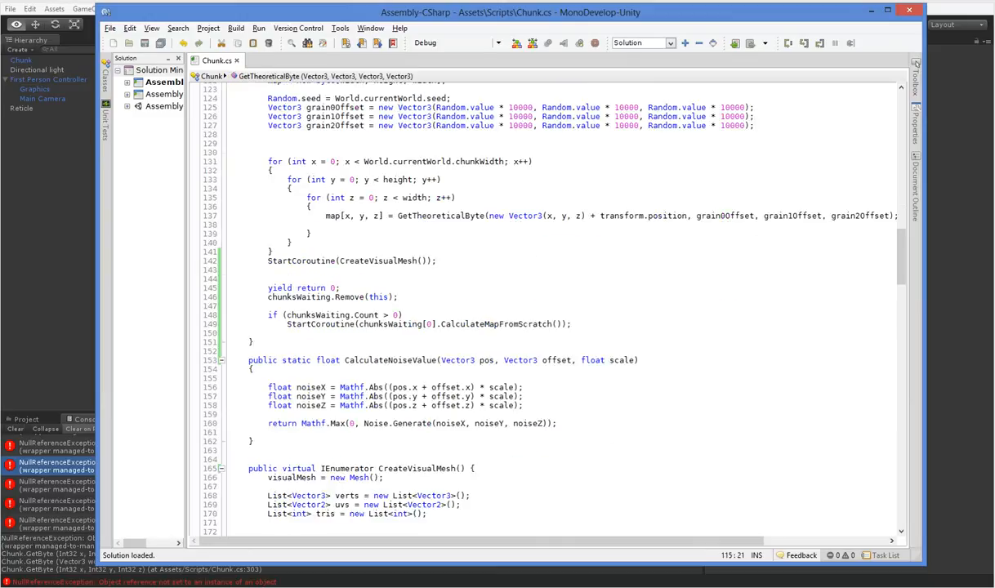
scroll("up", 3)
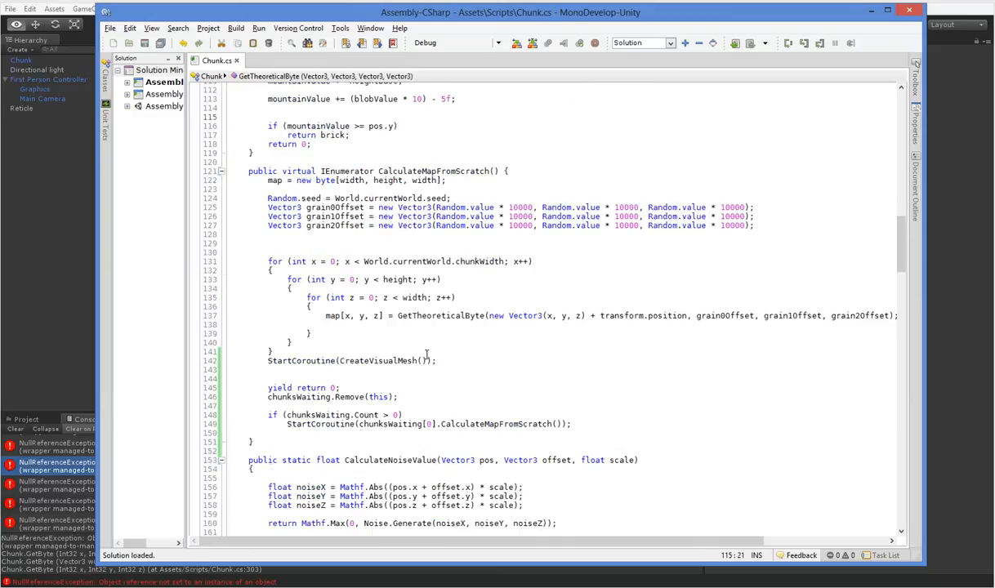
left_click(427, 360)
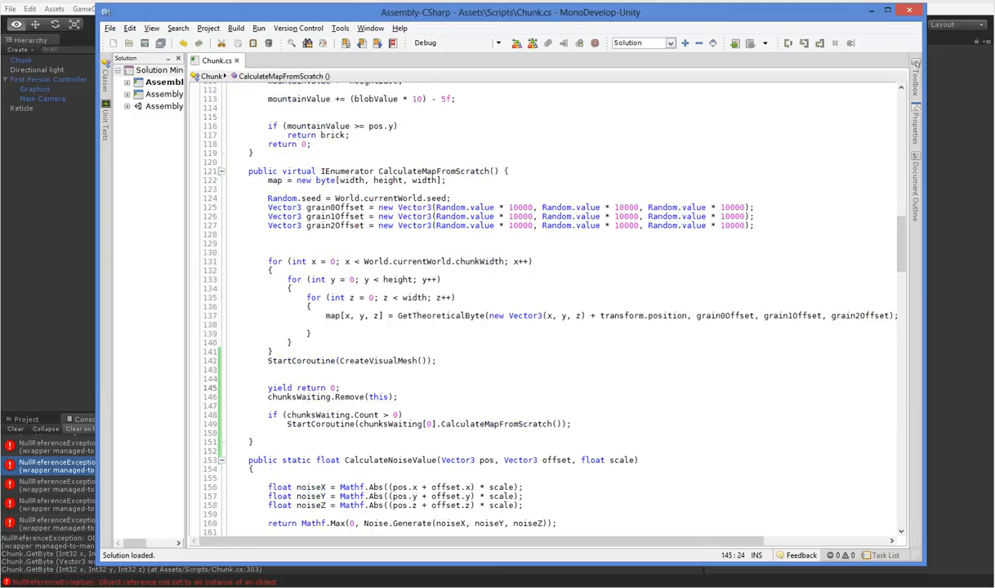
type("initialied = false;")
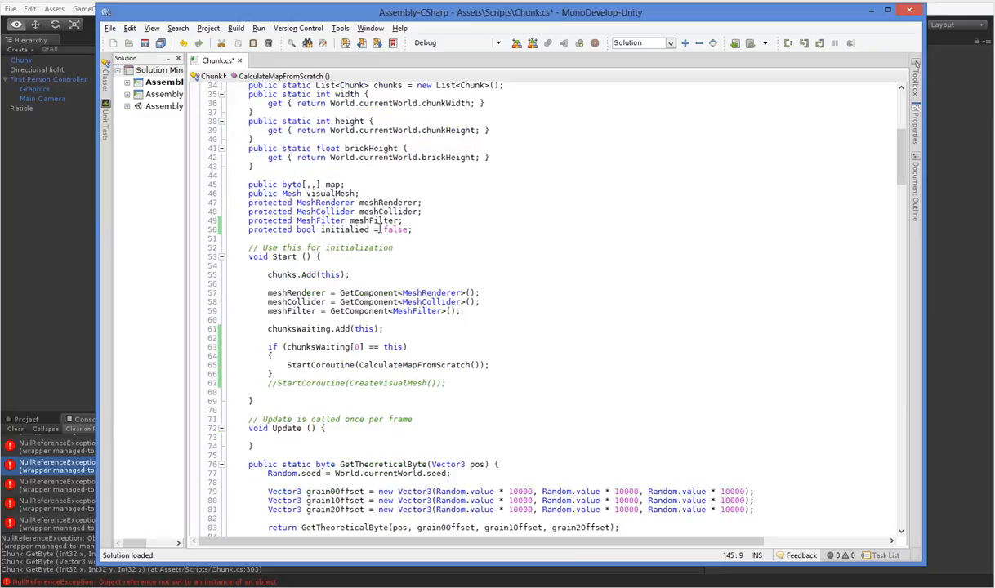
Make GetByte return GetTheoreticalByte(worldPos) while !initialized, save and play the scene
scroll("down", 3)
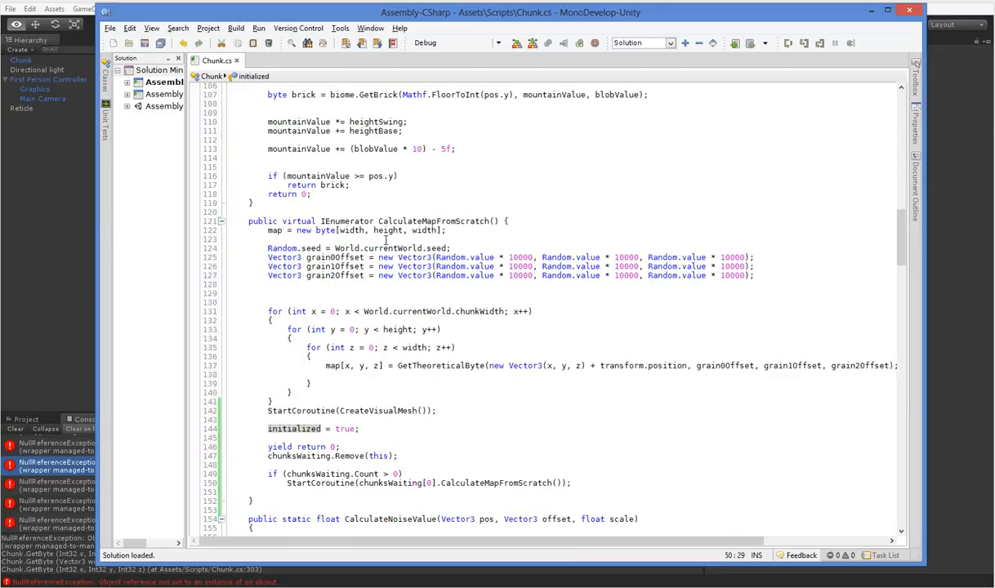
scroll("down", 3)
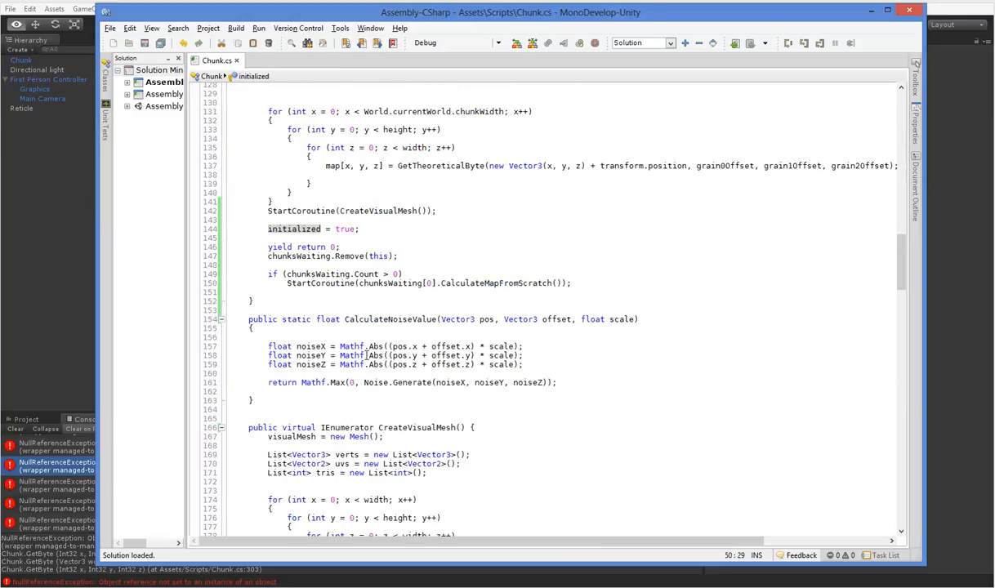
scroll("down", 3)
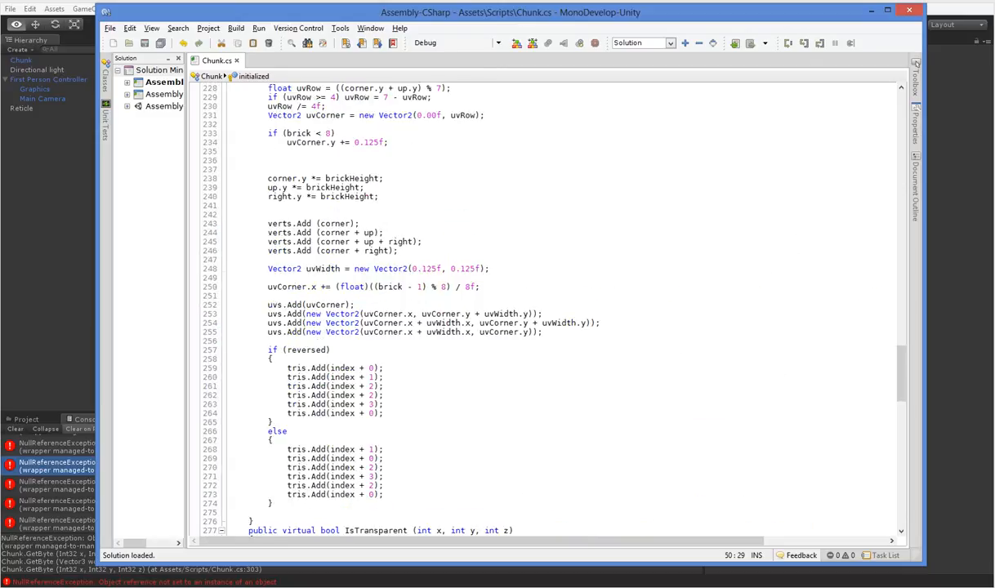
scroll("down", 3)
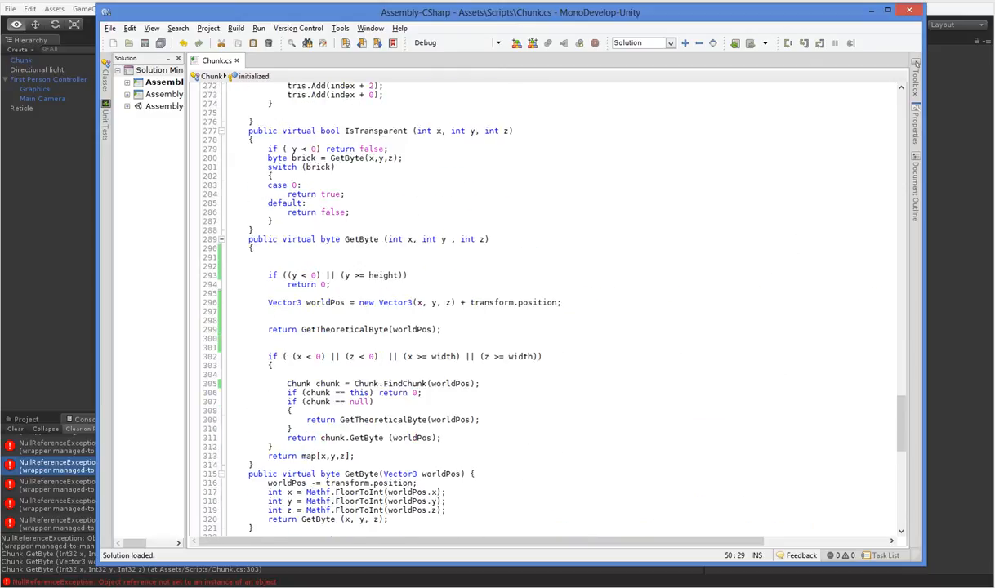
type("if (")
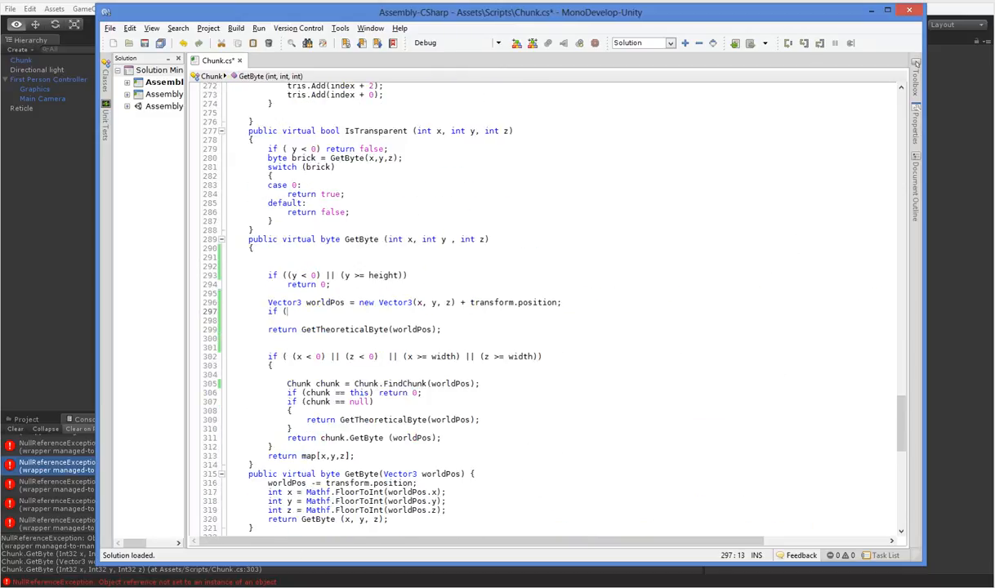
type("! initialized)")
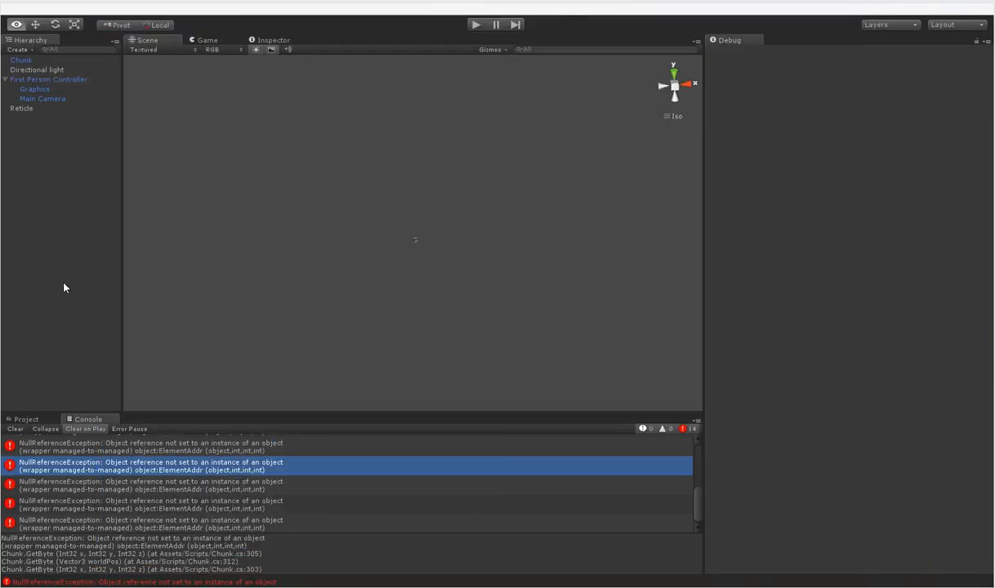
left_click(476, 24)
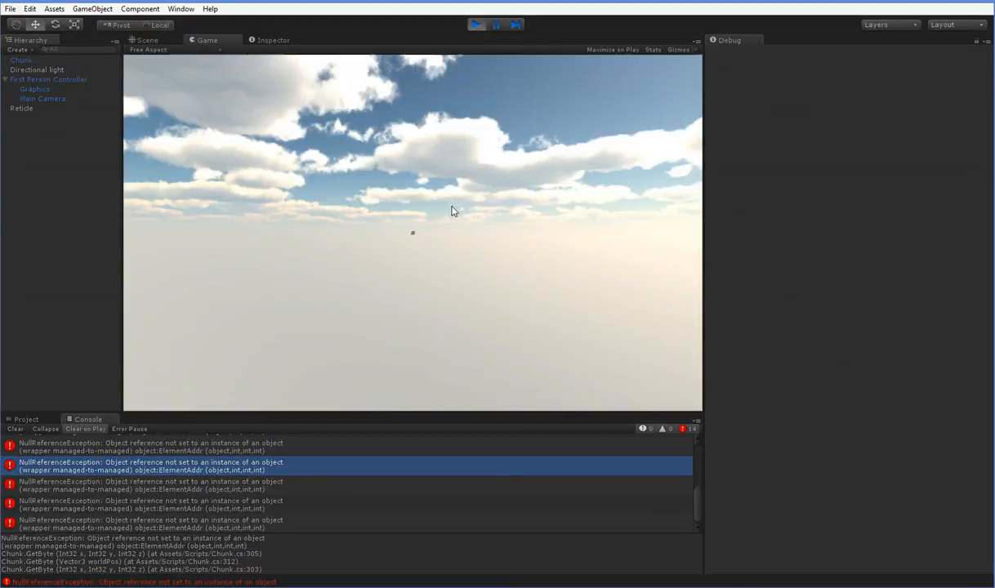